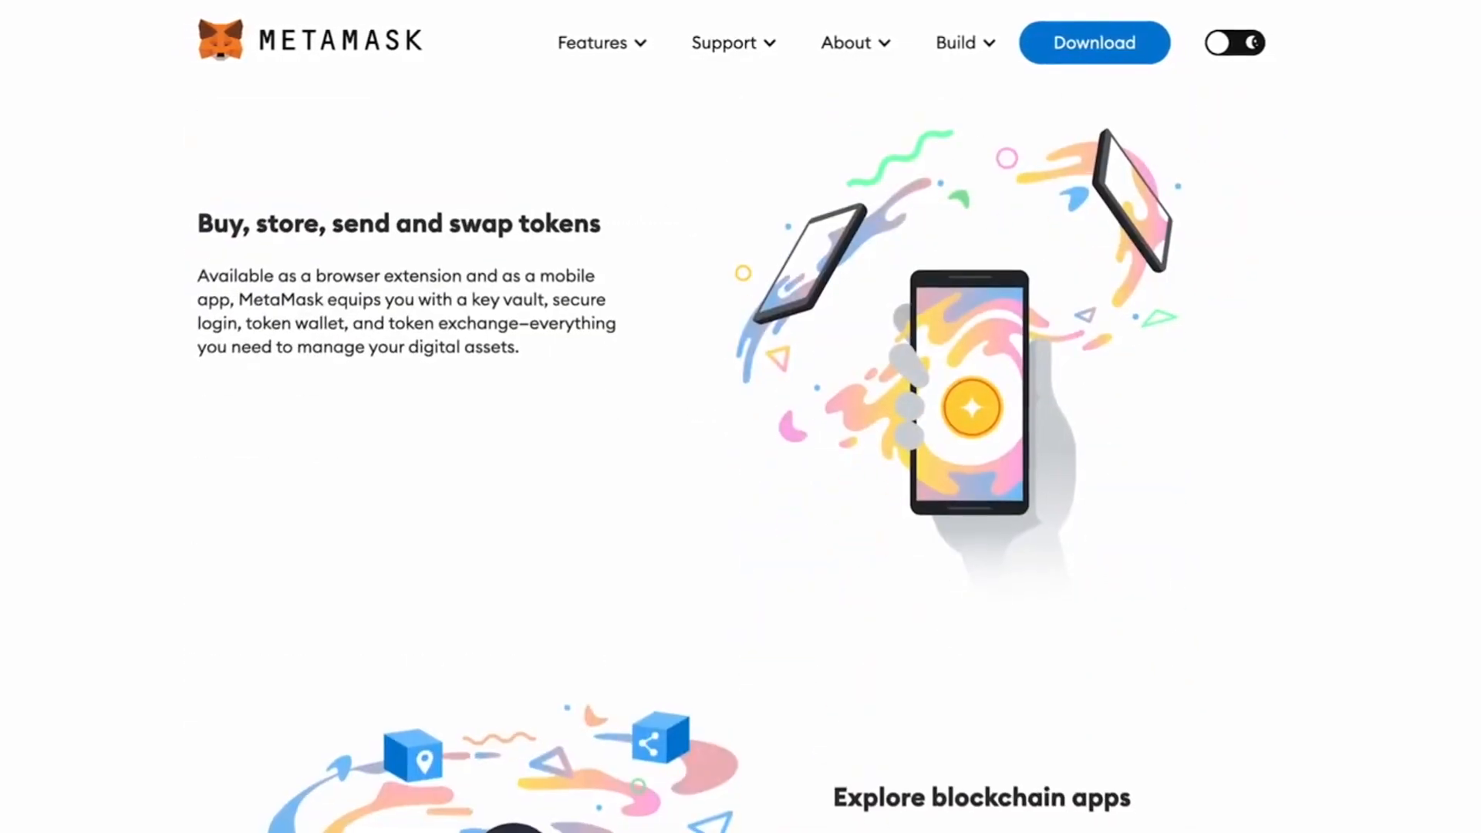
Step: Scroll down the MetaMask homepage toward the Download section
{"action": "scroll", "scroll_direction": "down", "scroll_amount": 3}
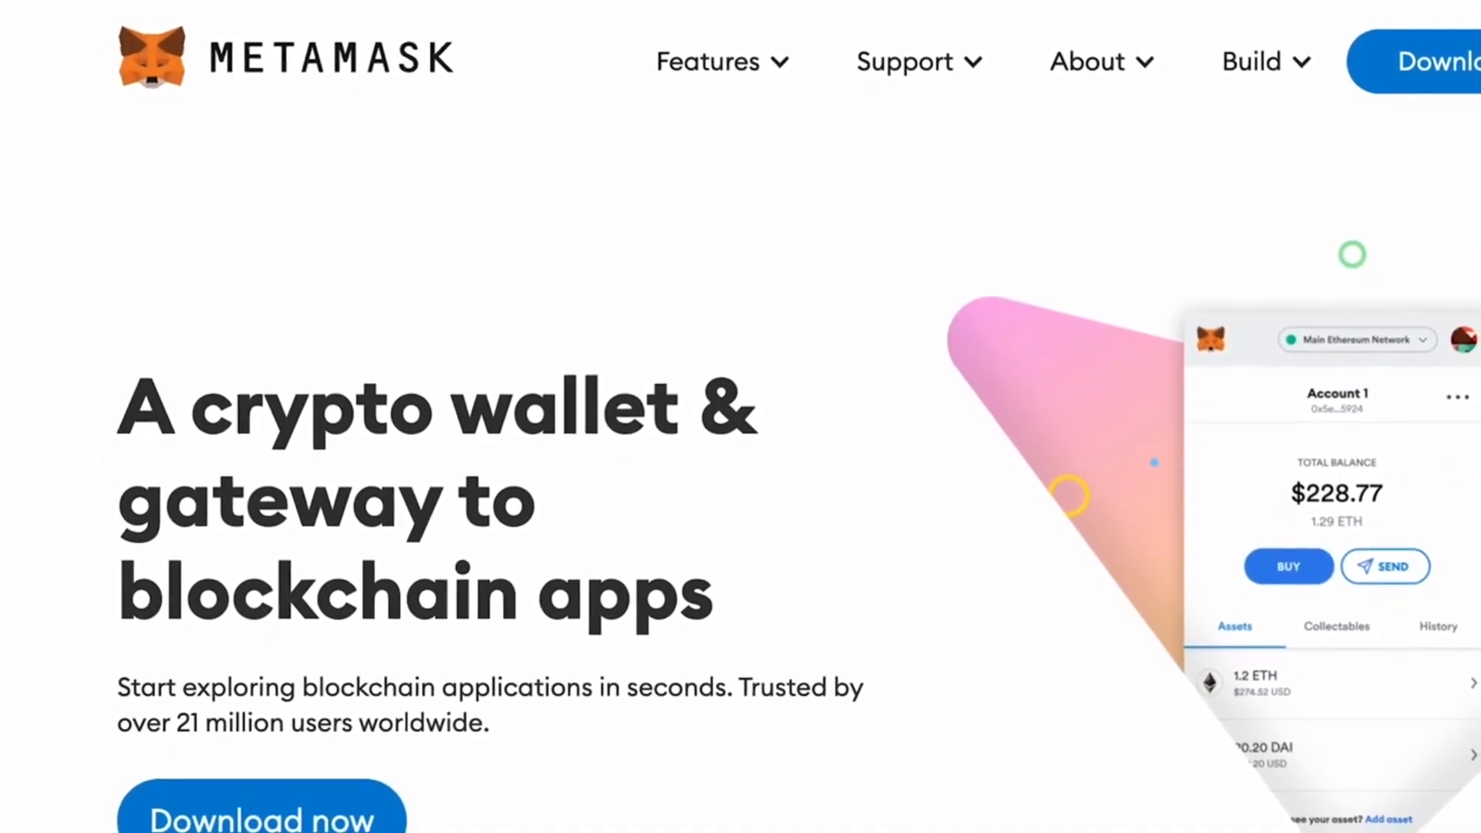
{"action": "scroll", "scroll_direction": "down", "scroll_amount": 3}
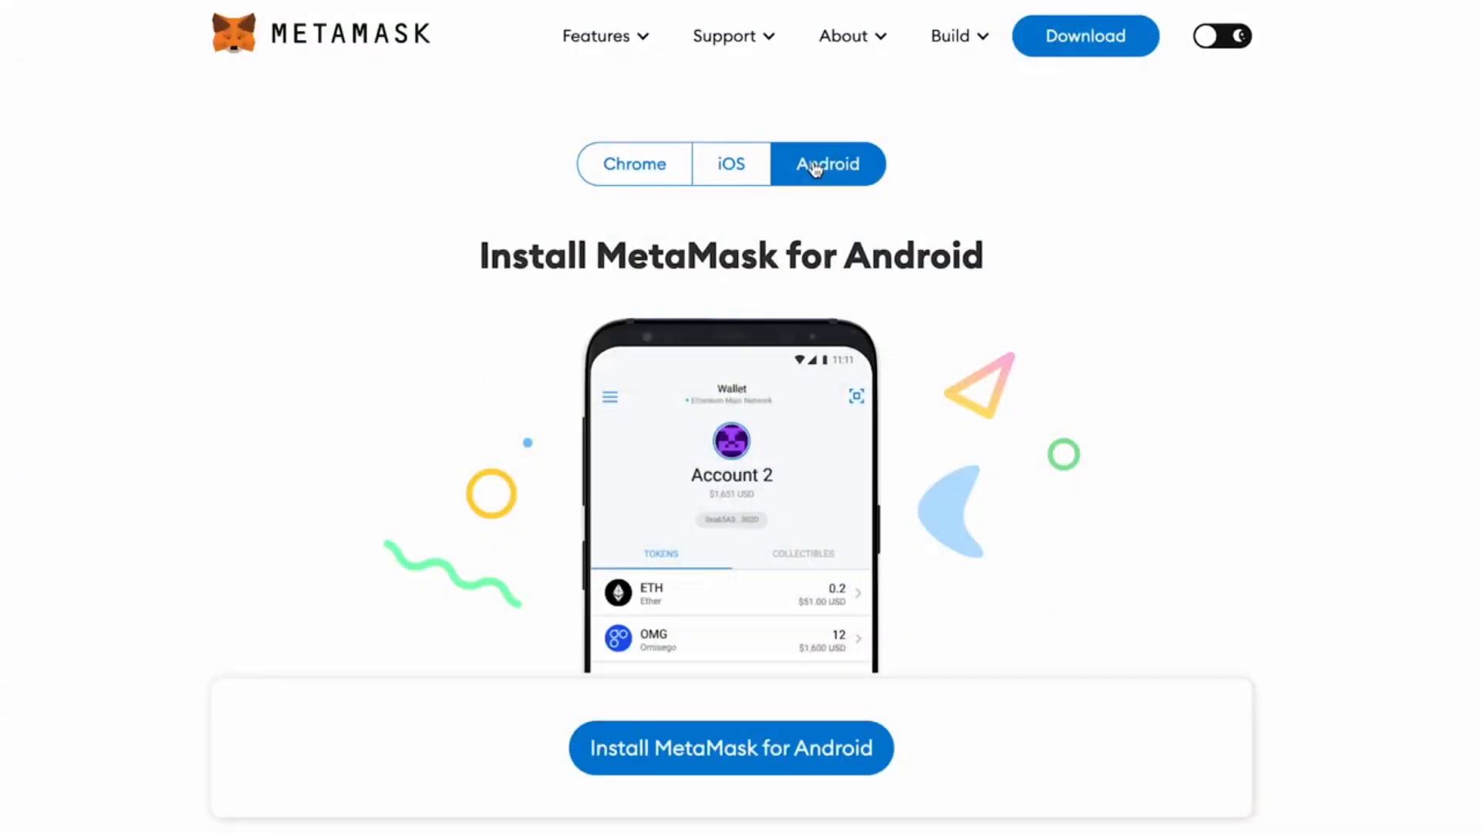
Step: Navigate back to the MetaMask homepage from the download page
{"action": "left_click", "coordinate": [730, 164]}
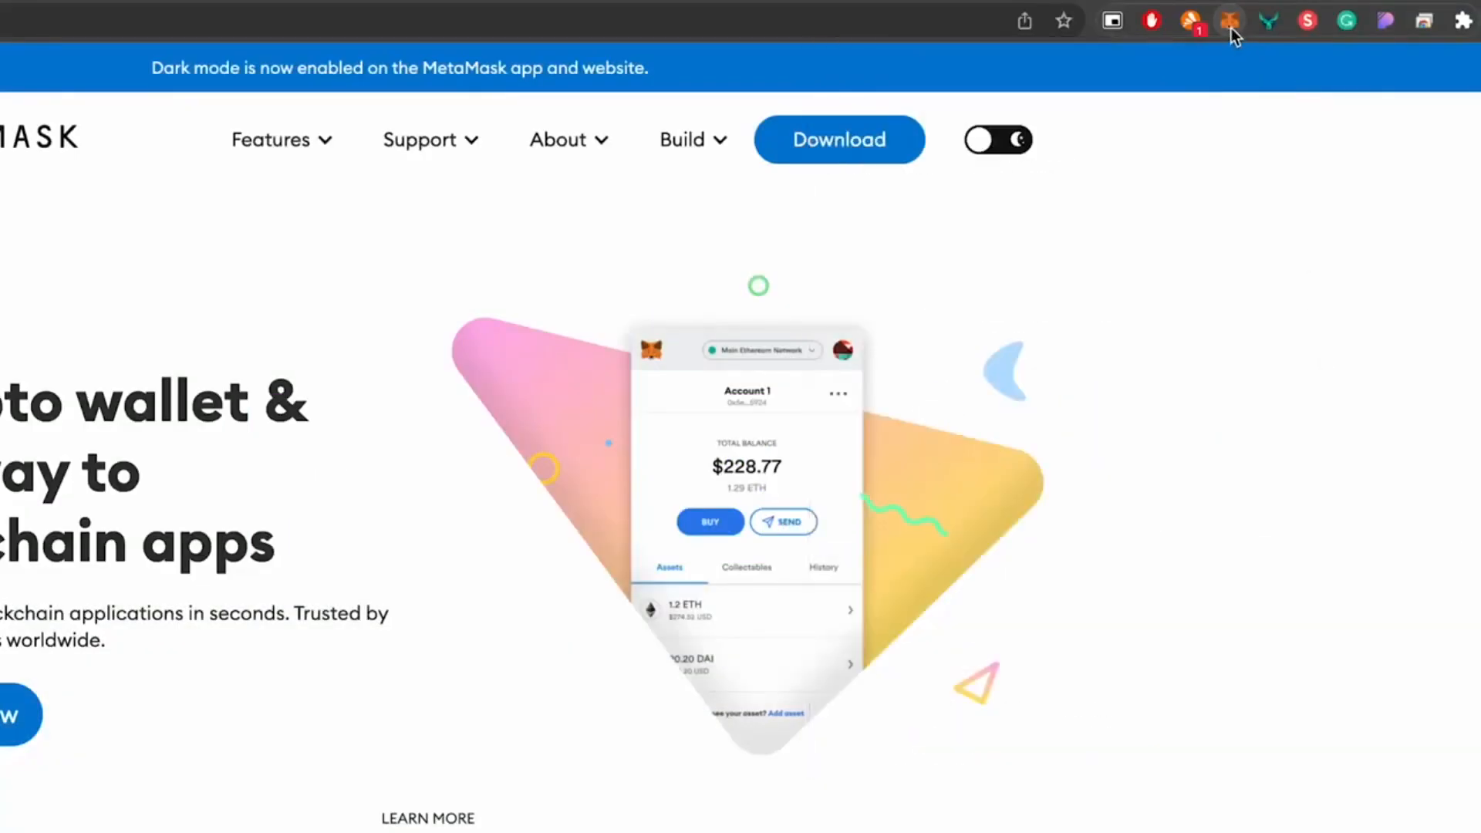
Step: Review the Deposit ETH provider options in the MetaMask wallet, ending on the Chrome download page
{"action": "left_click", "coordinate": [1221, 21]}
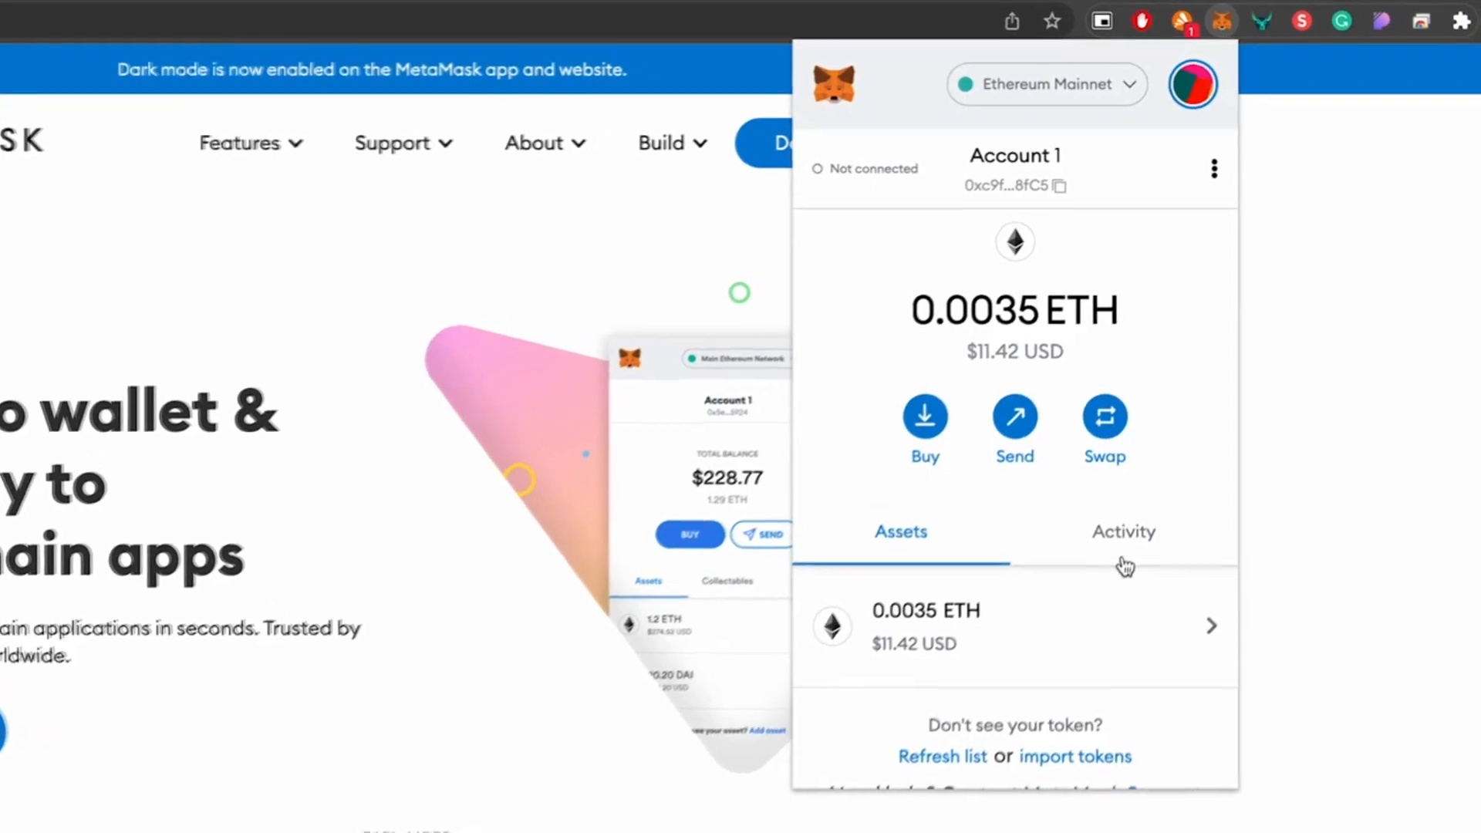
{"action": "left_click", "coordinate": [924, 416]}
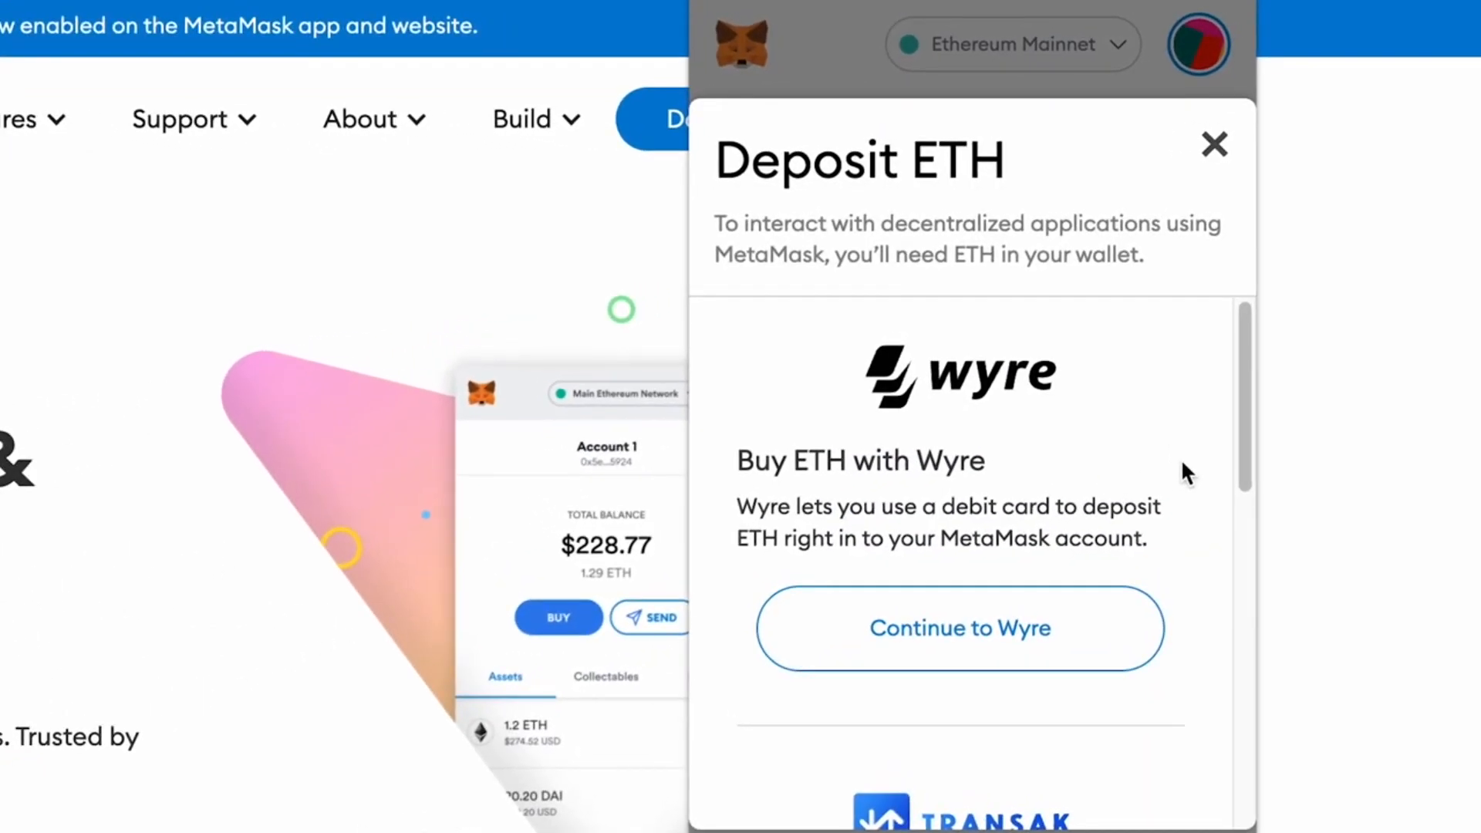
{"action": "scroll", "scroll_direction": "down", "scroll_amount": 3}
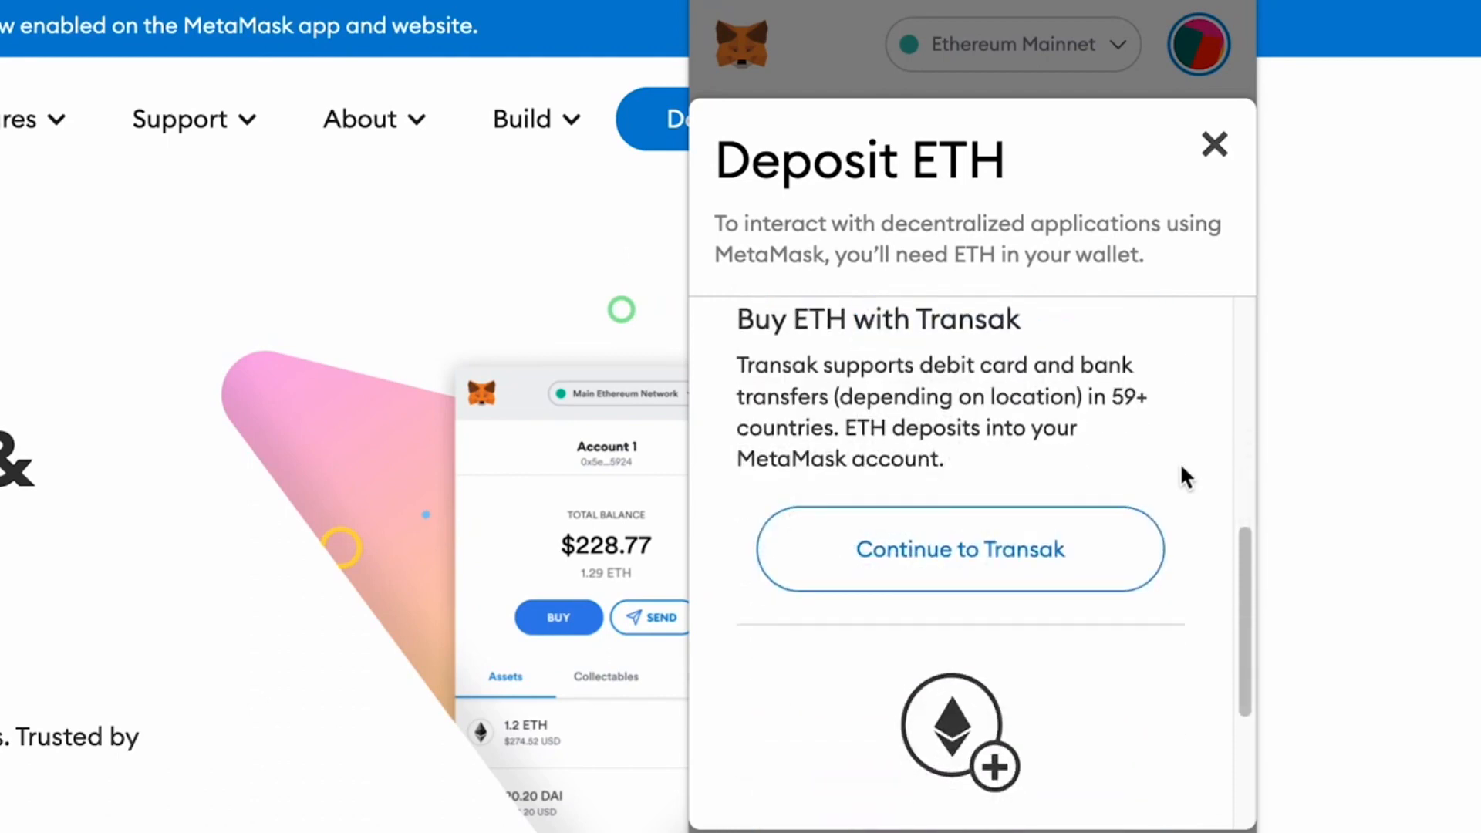
{"action": "left_click", "coordinate": [1213, 144]}
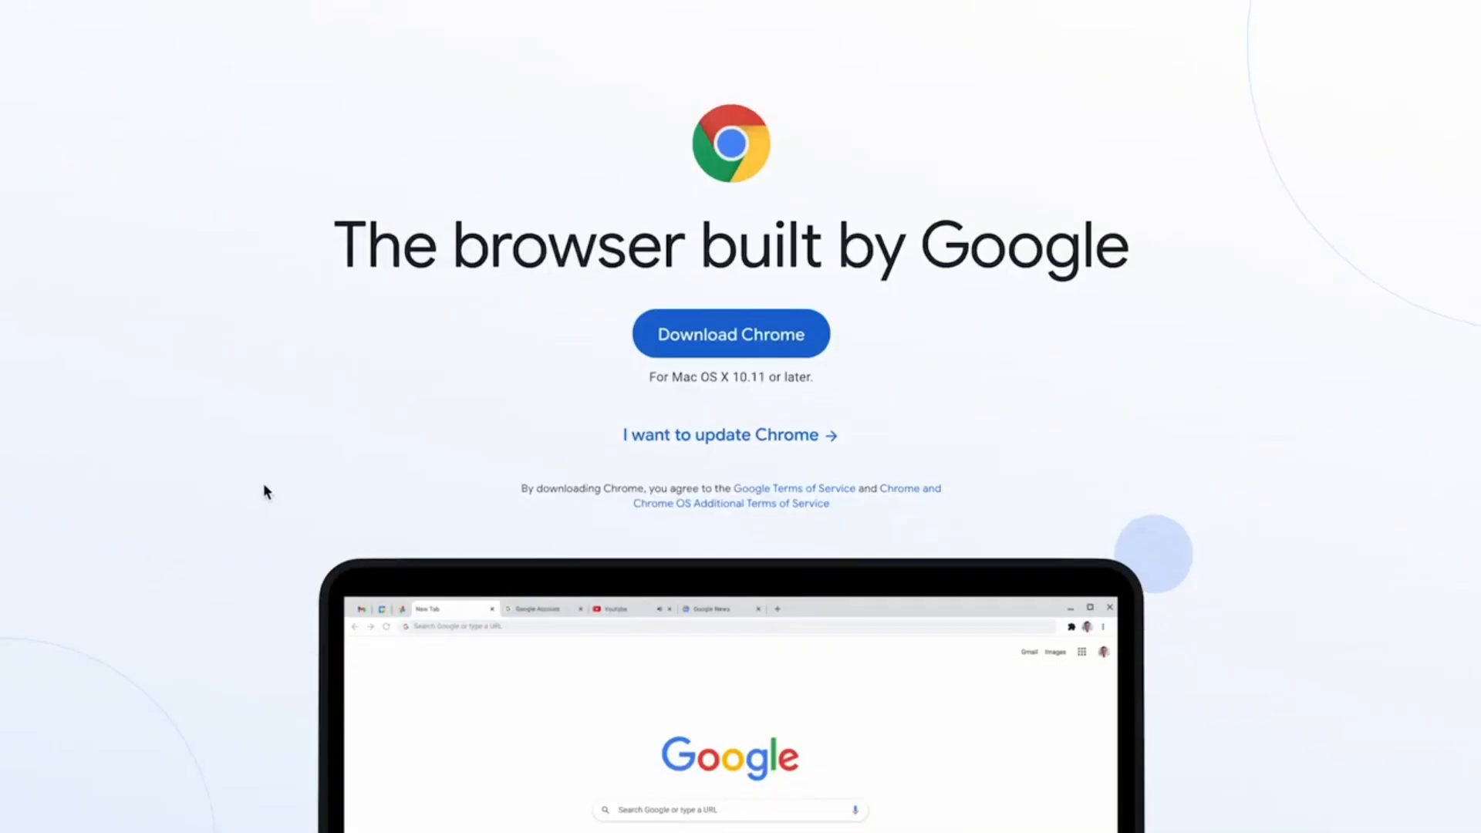
{"action": "mouse_move", "coordinate": [722, 335]}
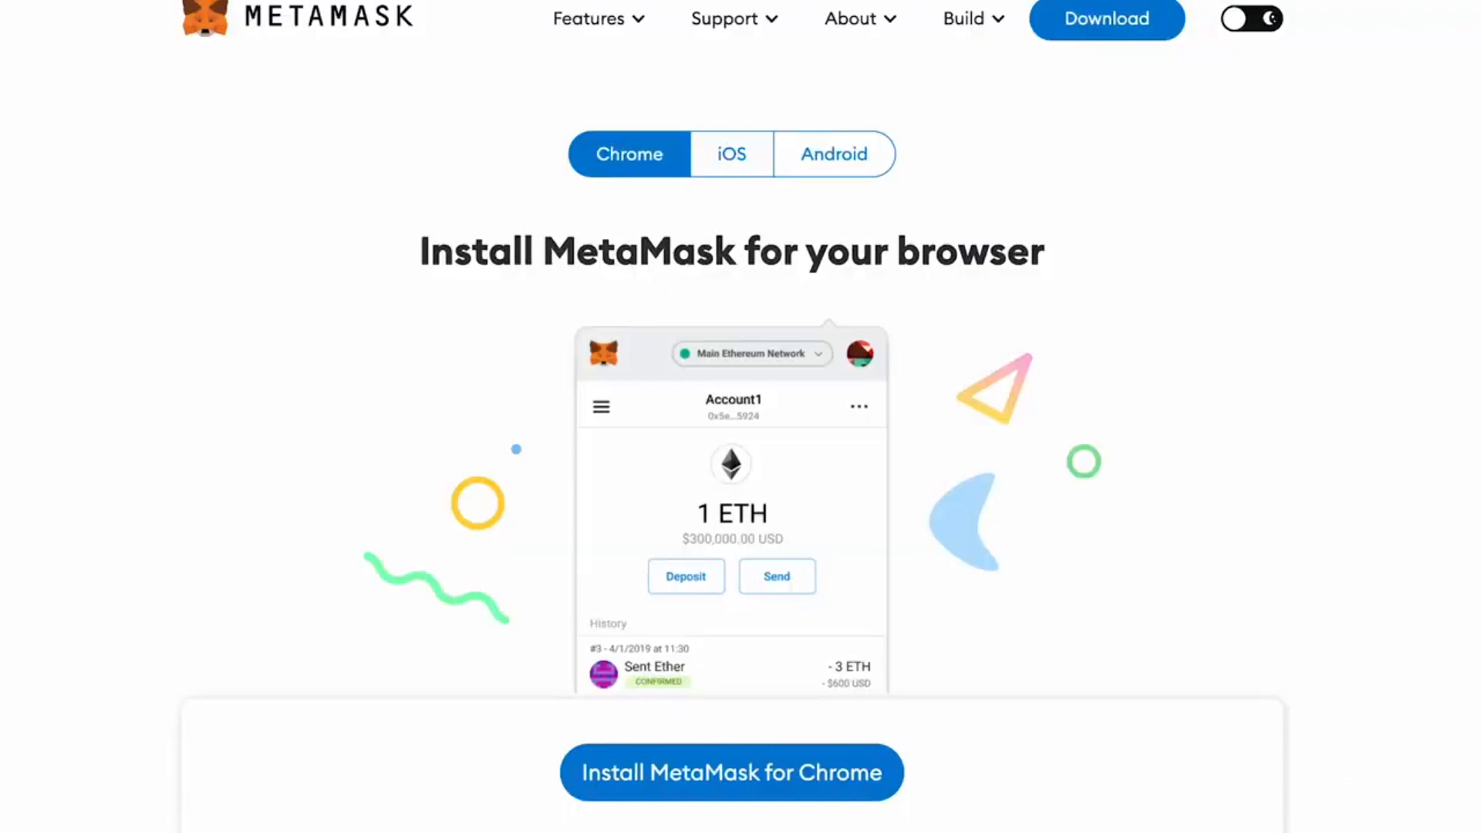
Step: Install MetaMask for Chrome from the Web Store and confirm Add extension
{"action": "left_click", "coordinate": [730, 771]}
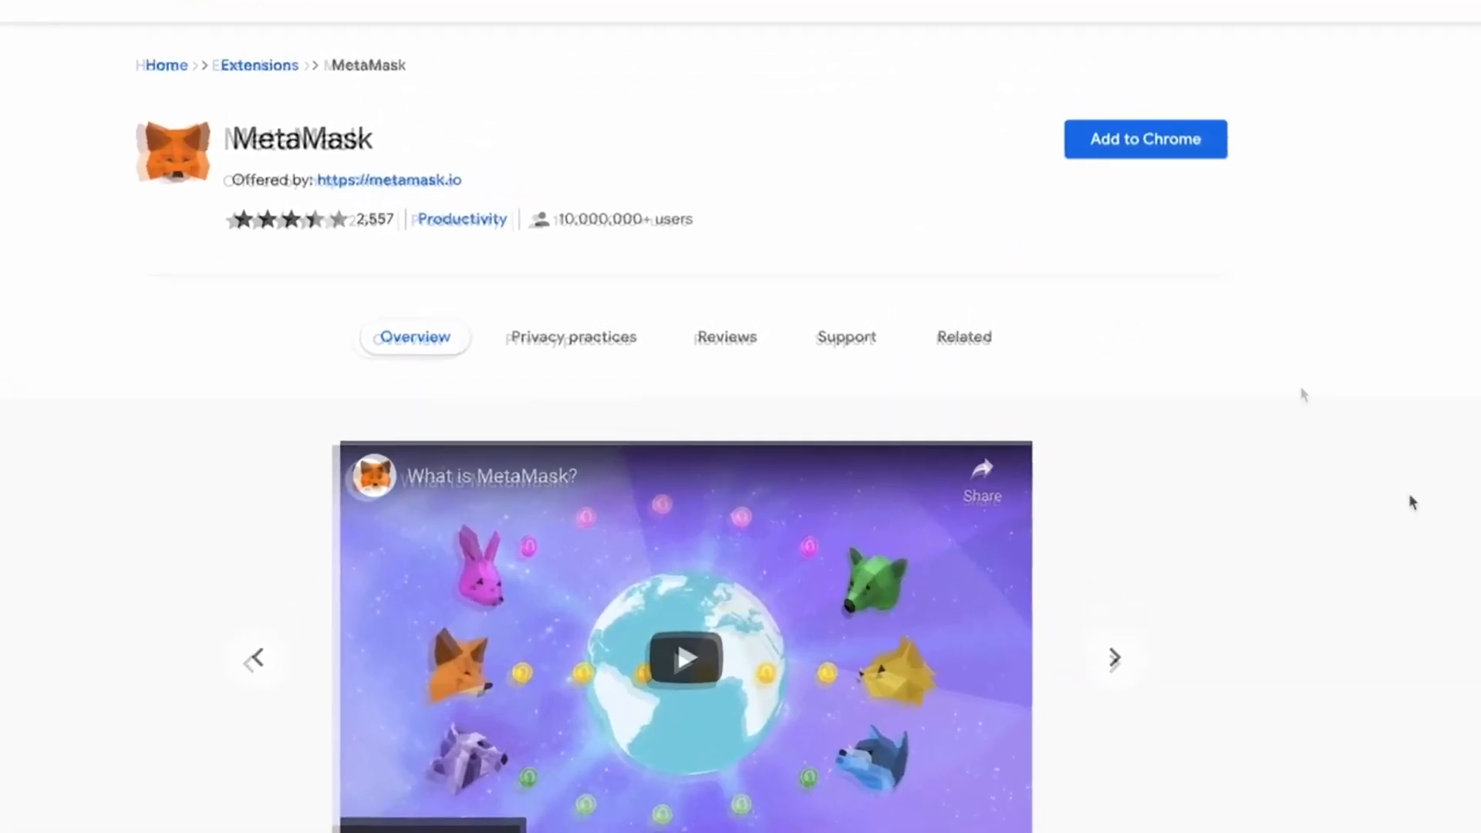
{"action": "left_click", "coordinate": [1145, 139]}
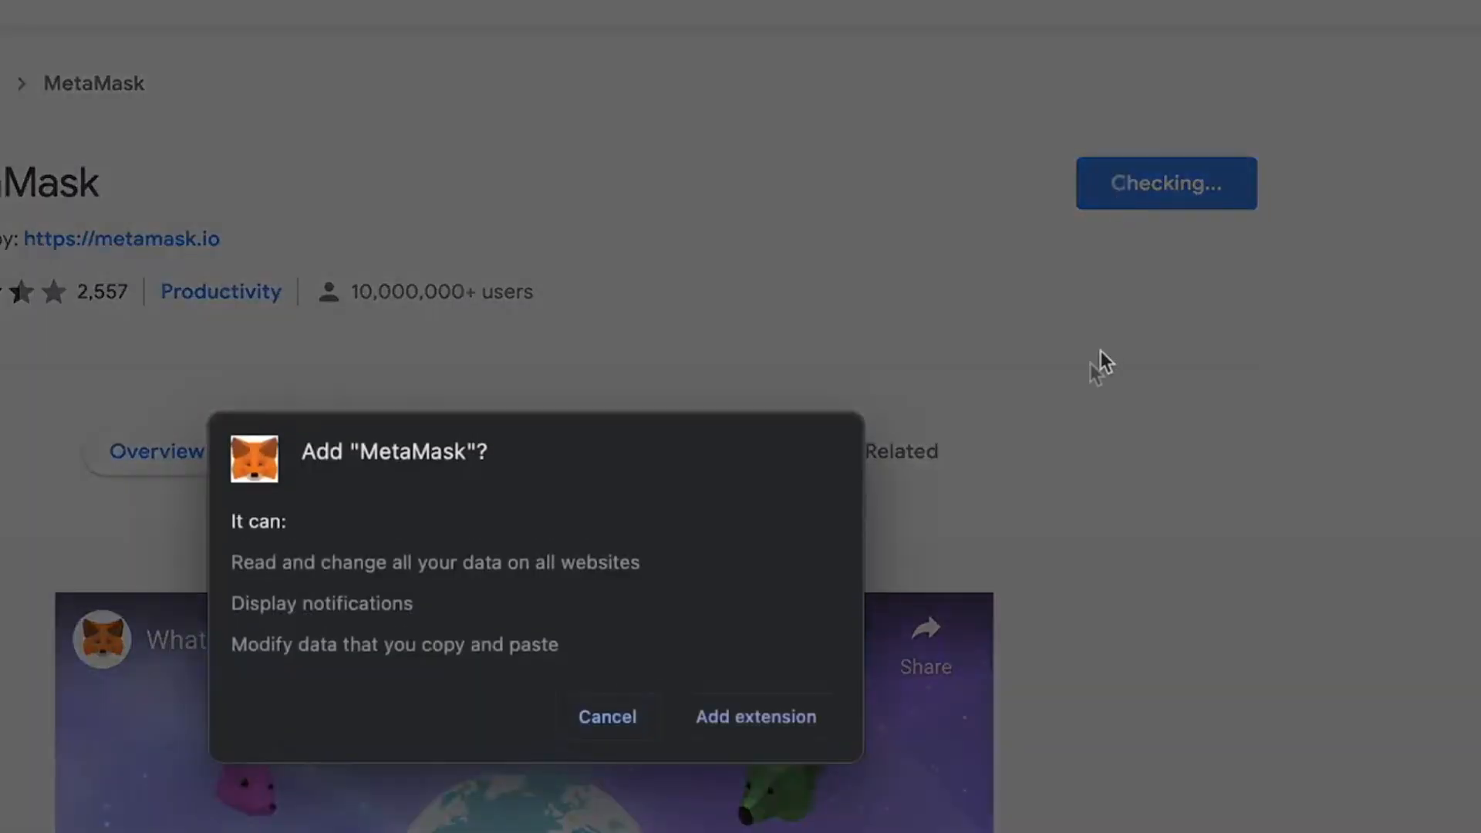
{"action": "left_click", "coordinate": [606, 717]}
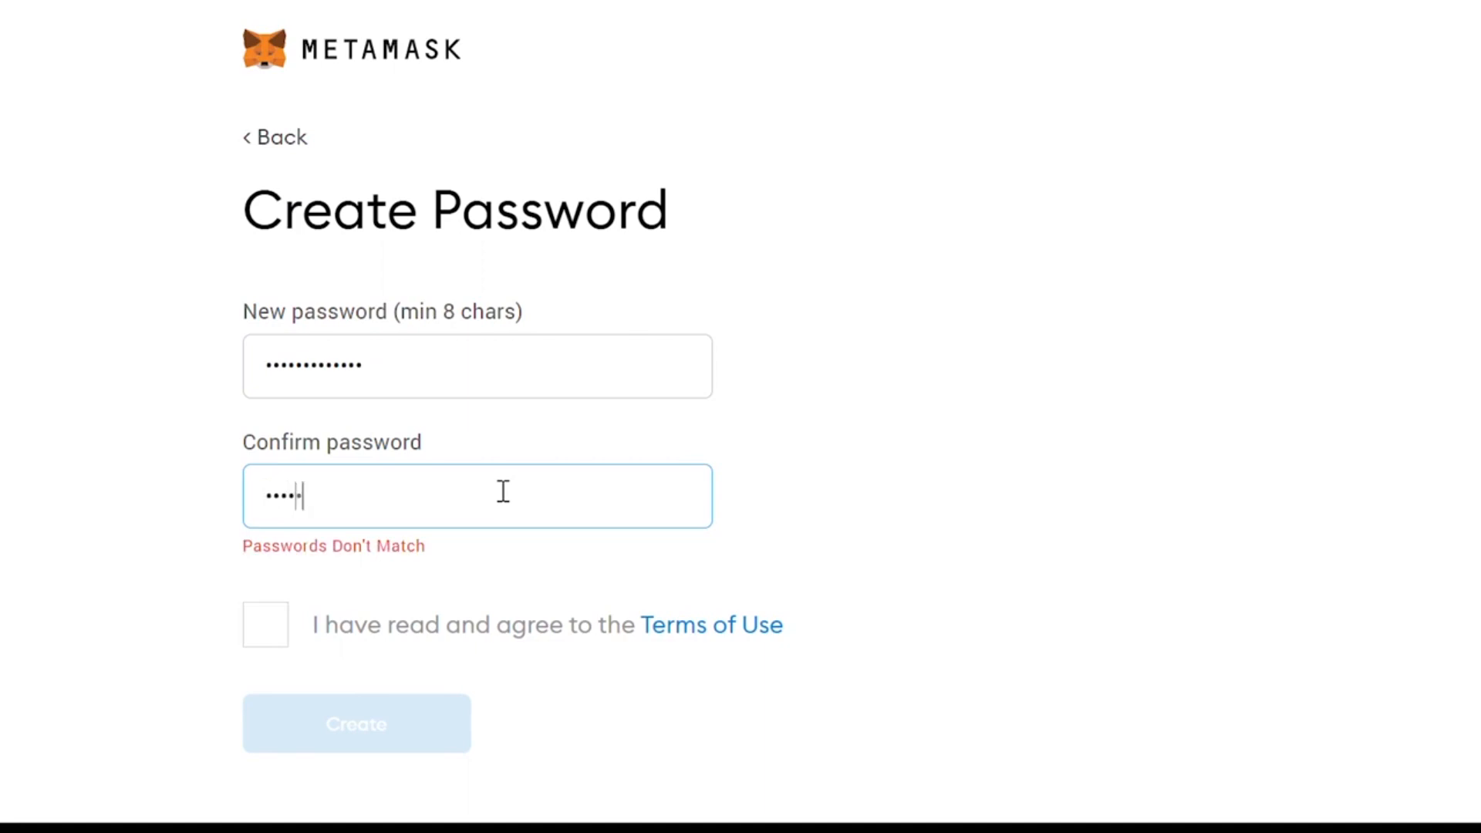
Step: Create the wallet password and reveal the secret backup words
{"action": "left_click", "coordinate": [357, 724]}
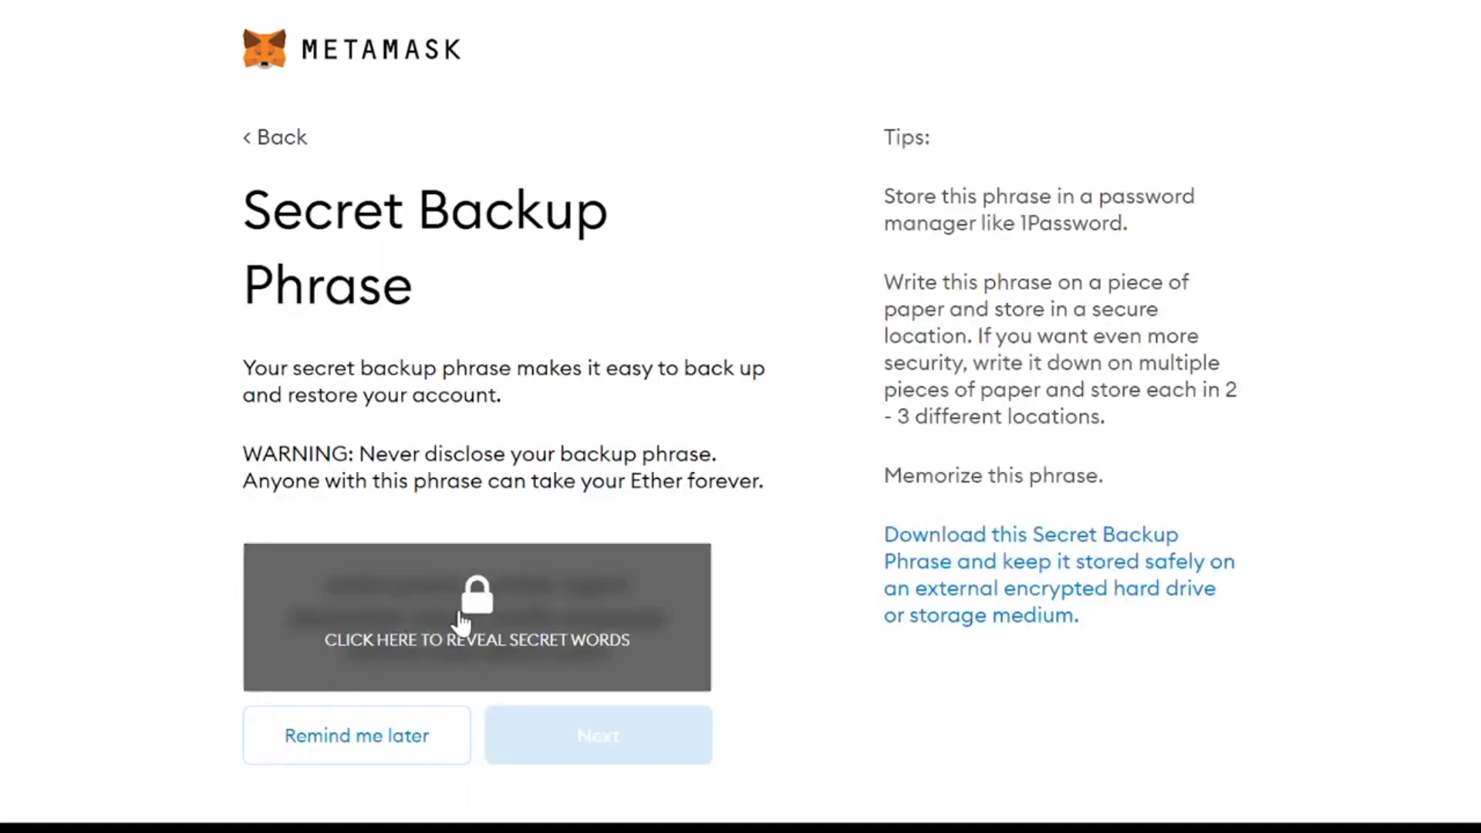
{"action": "left_click", "coordinate": [476, 615]}
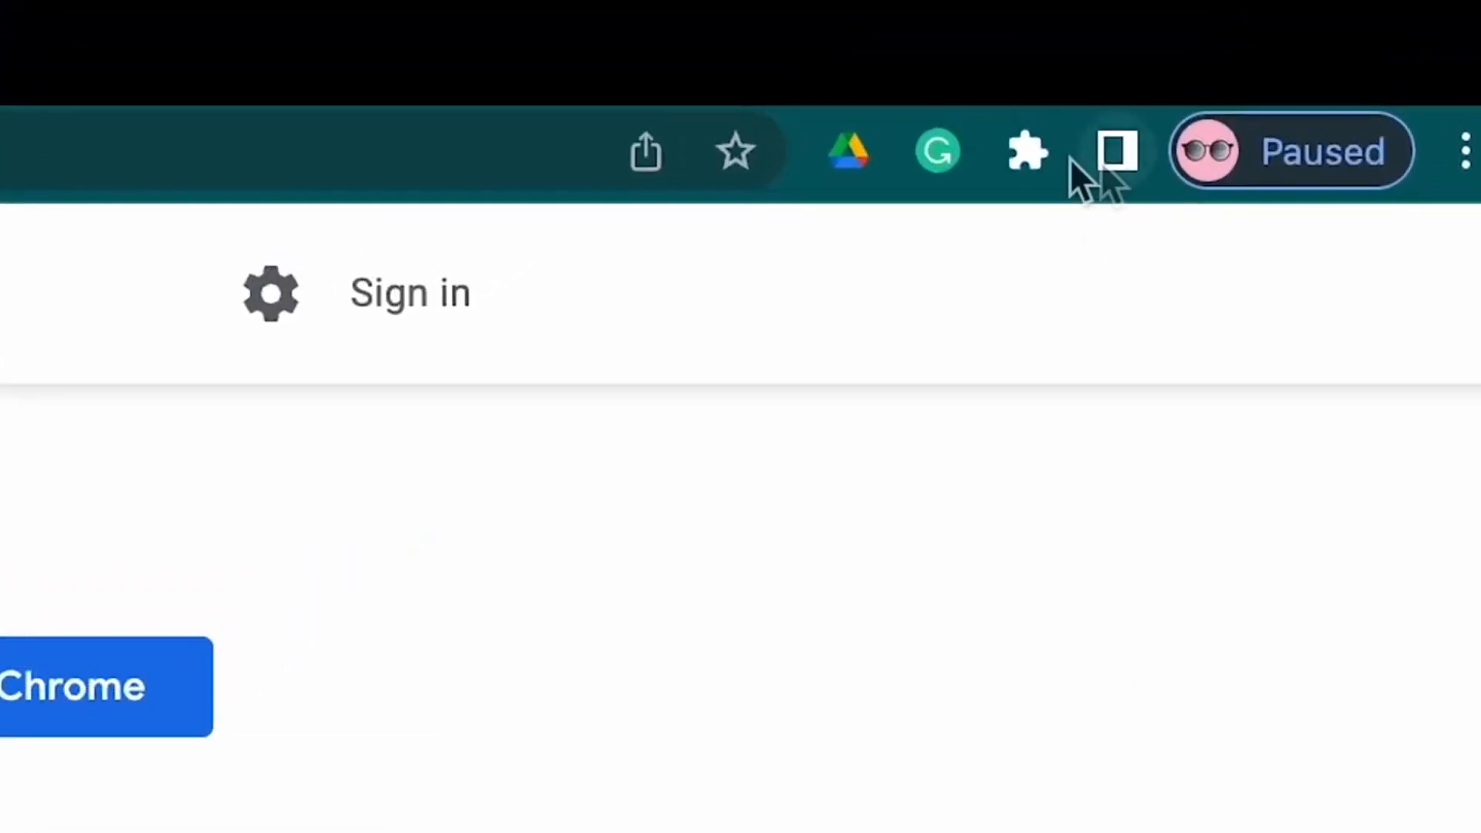
Step: Pin MetaMask to the Chrome toolbar and launch its setup
{"action": "left_click", "coordinate": [1025, 151]}
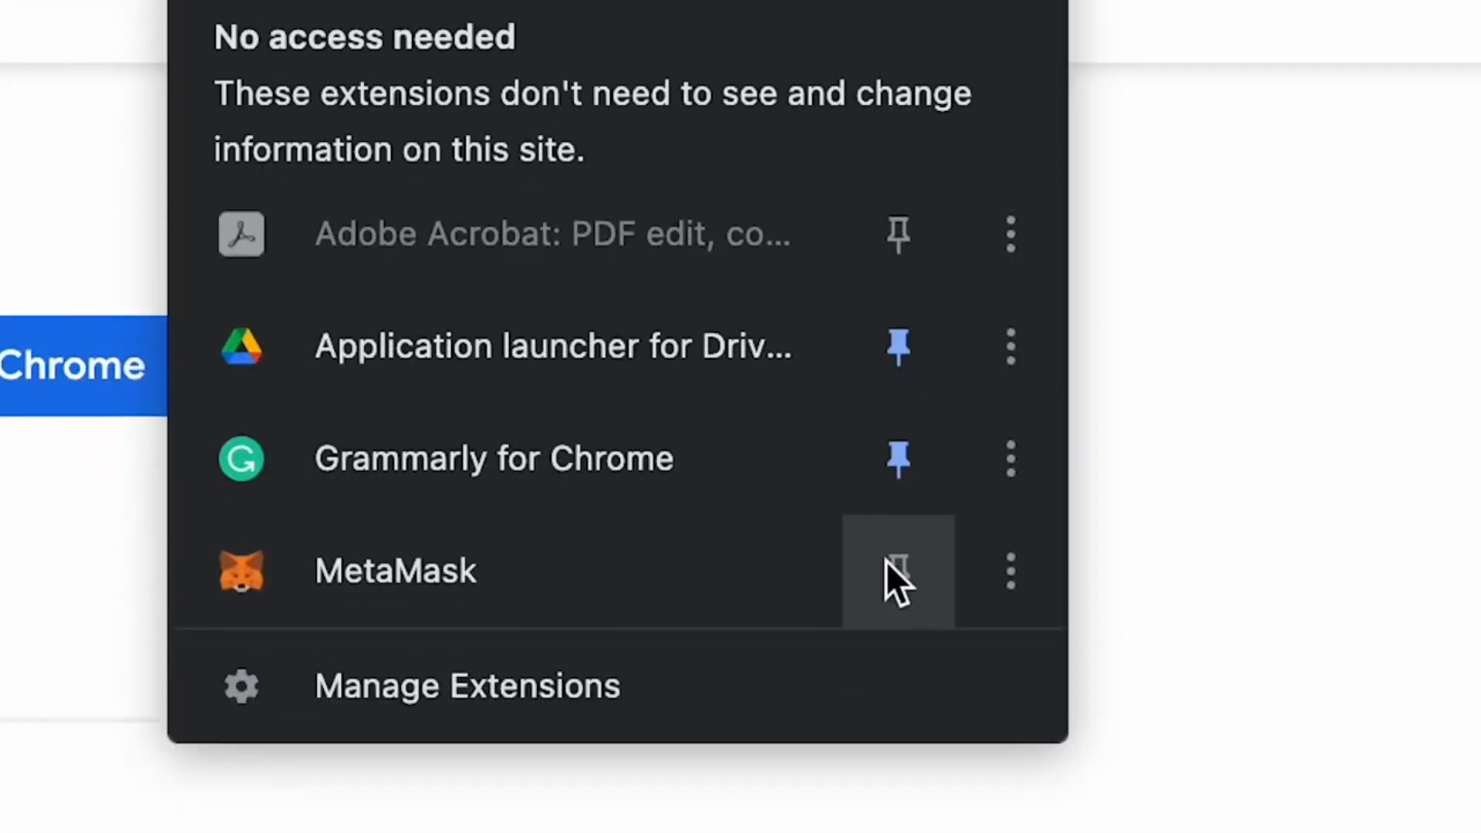
{"action": "left_click", "coordinate": [897, 569]}
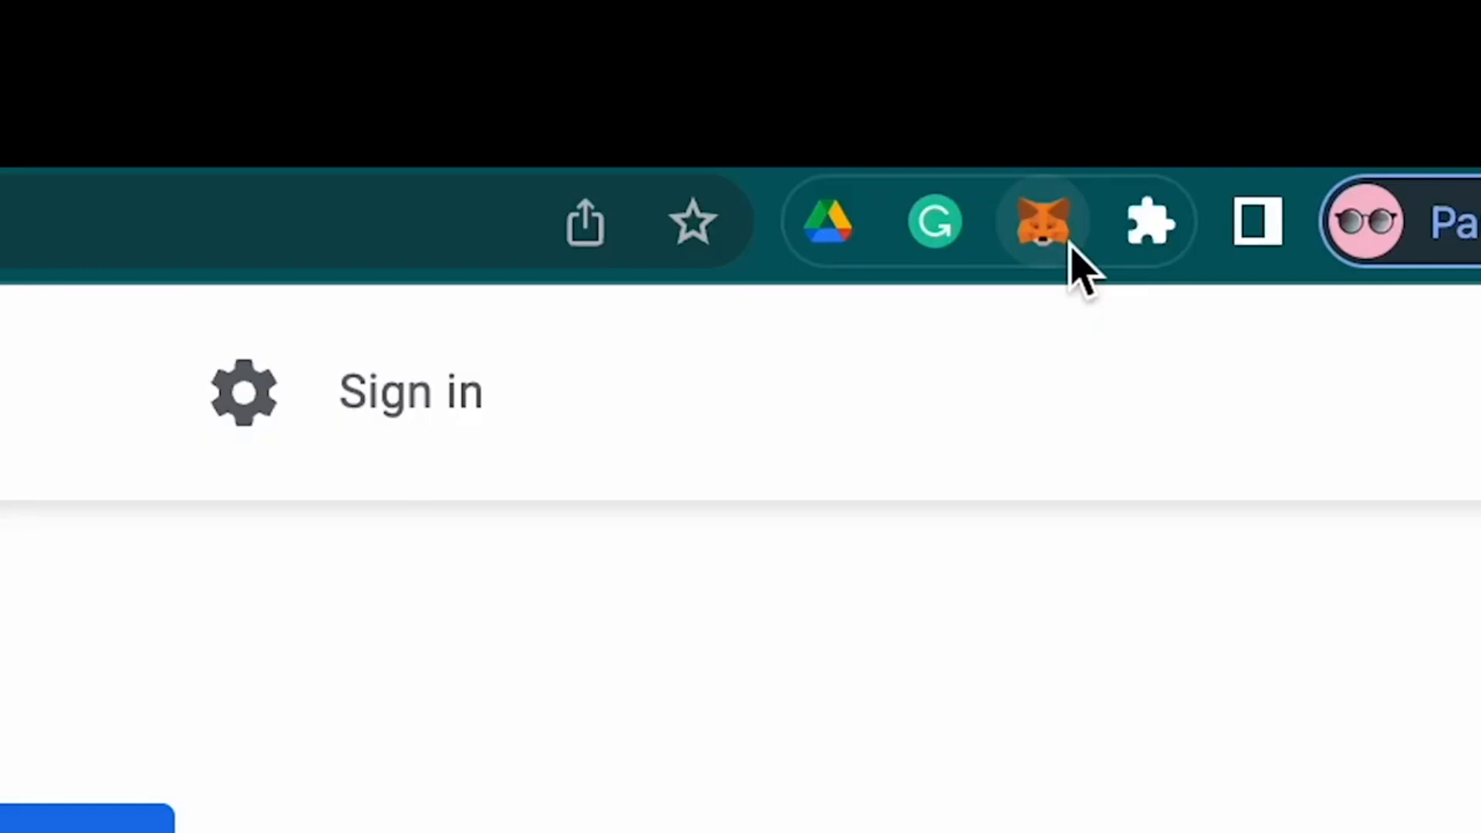
{"action": "left_click", "coordinate": [1043, 222]}
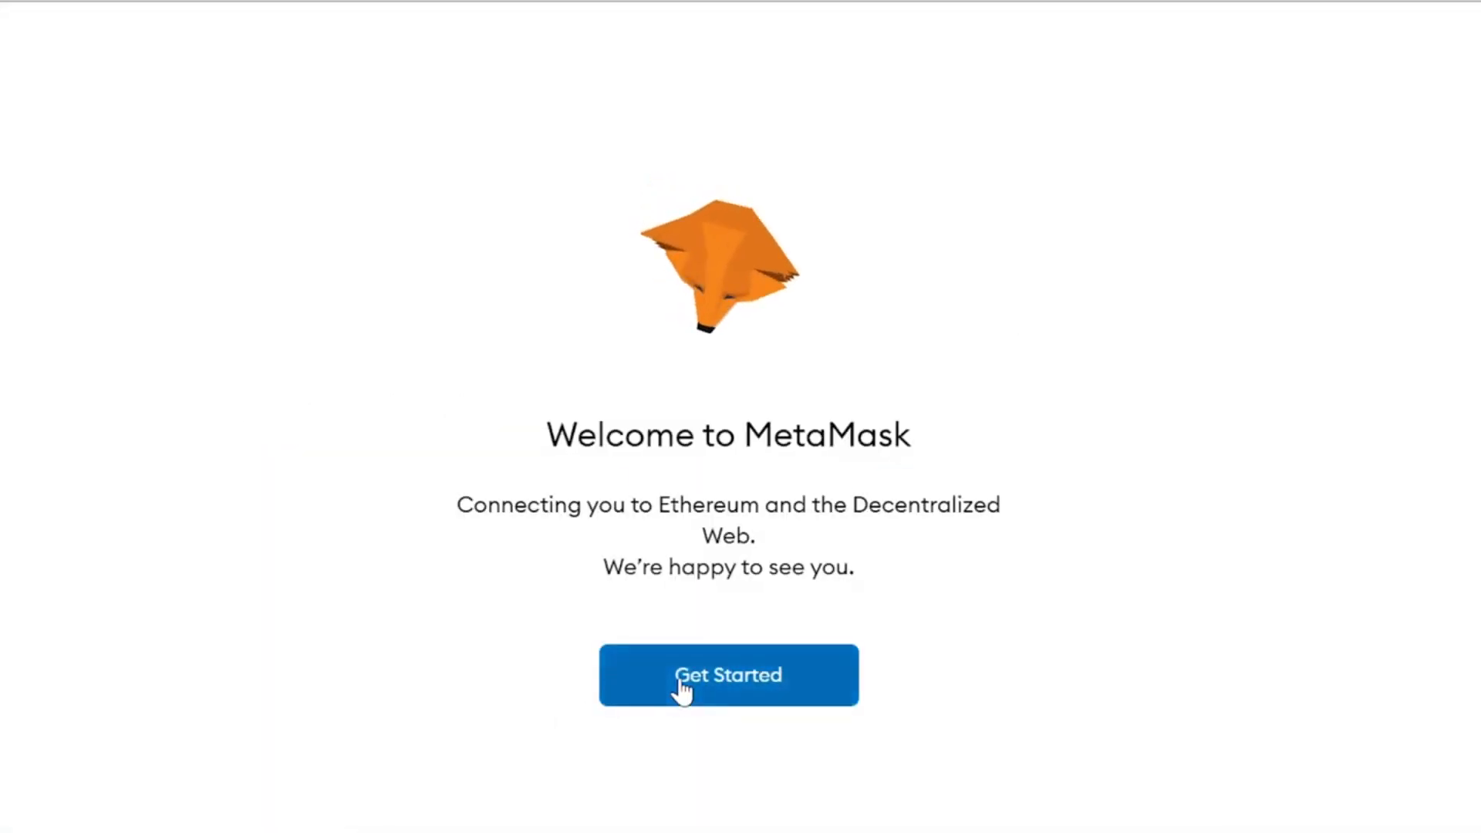
{"action": "left_click", "coordinate": [728, 674]}
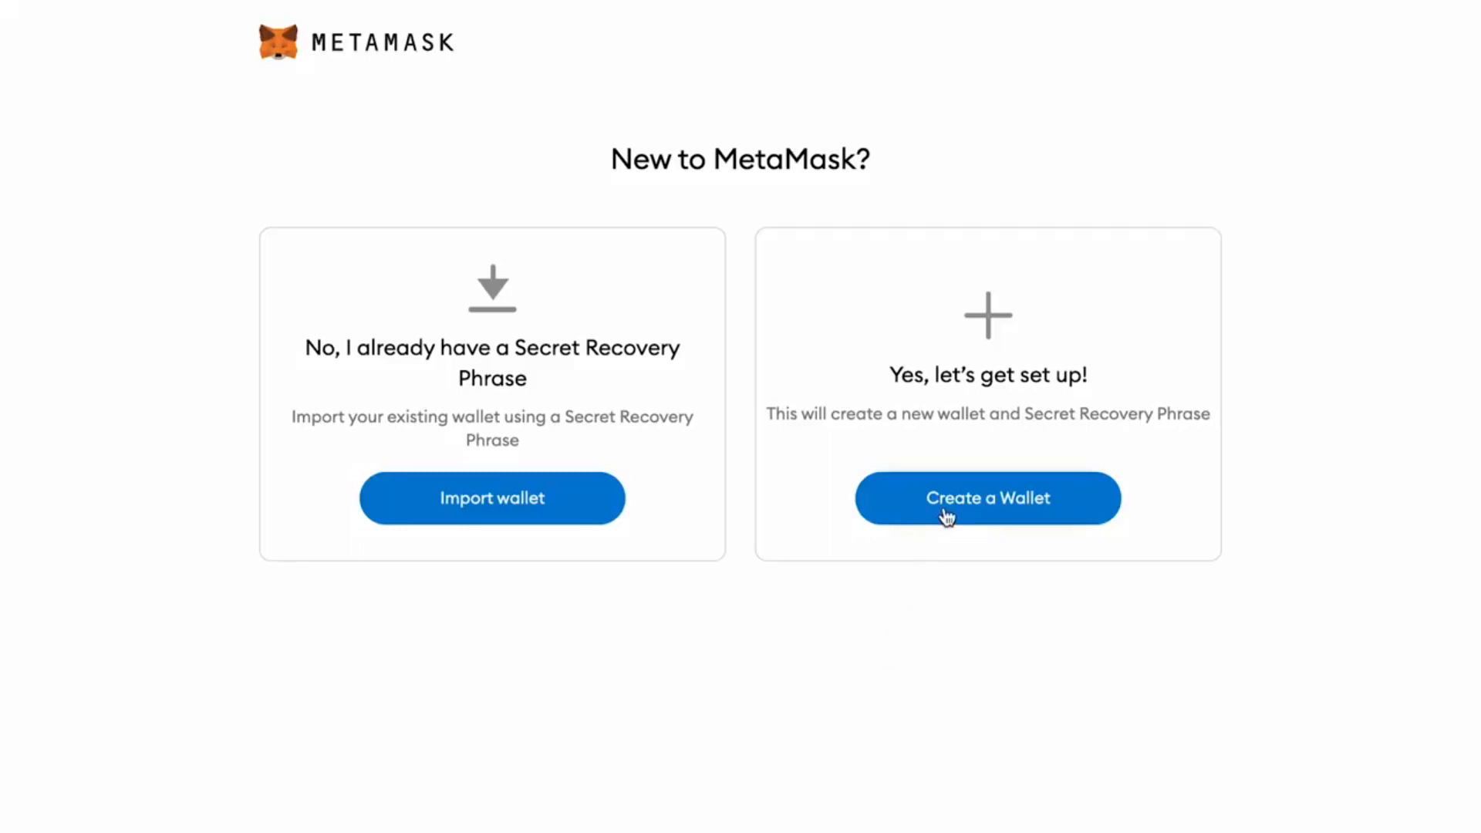
{"action": "mouse_move", "coordinate": [1019, 658]}
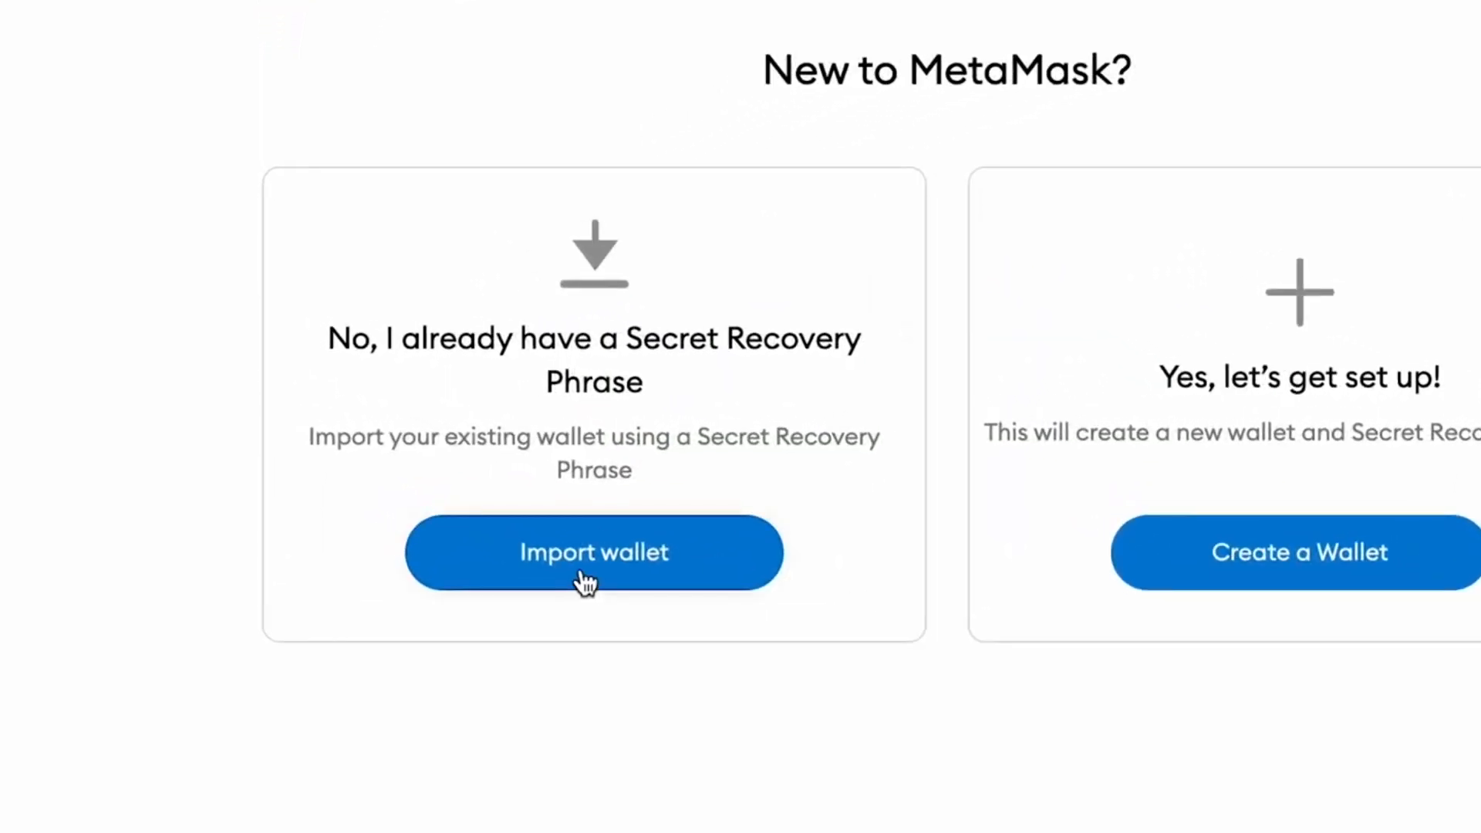
Step: Agree to usage data and start importing a 12-word Secret Recovery Phrase with the first word
{"action": "left_click", "coordinate": [593, 552]}
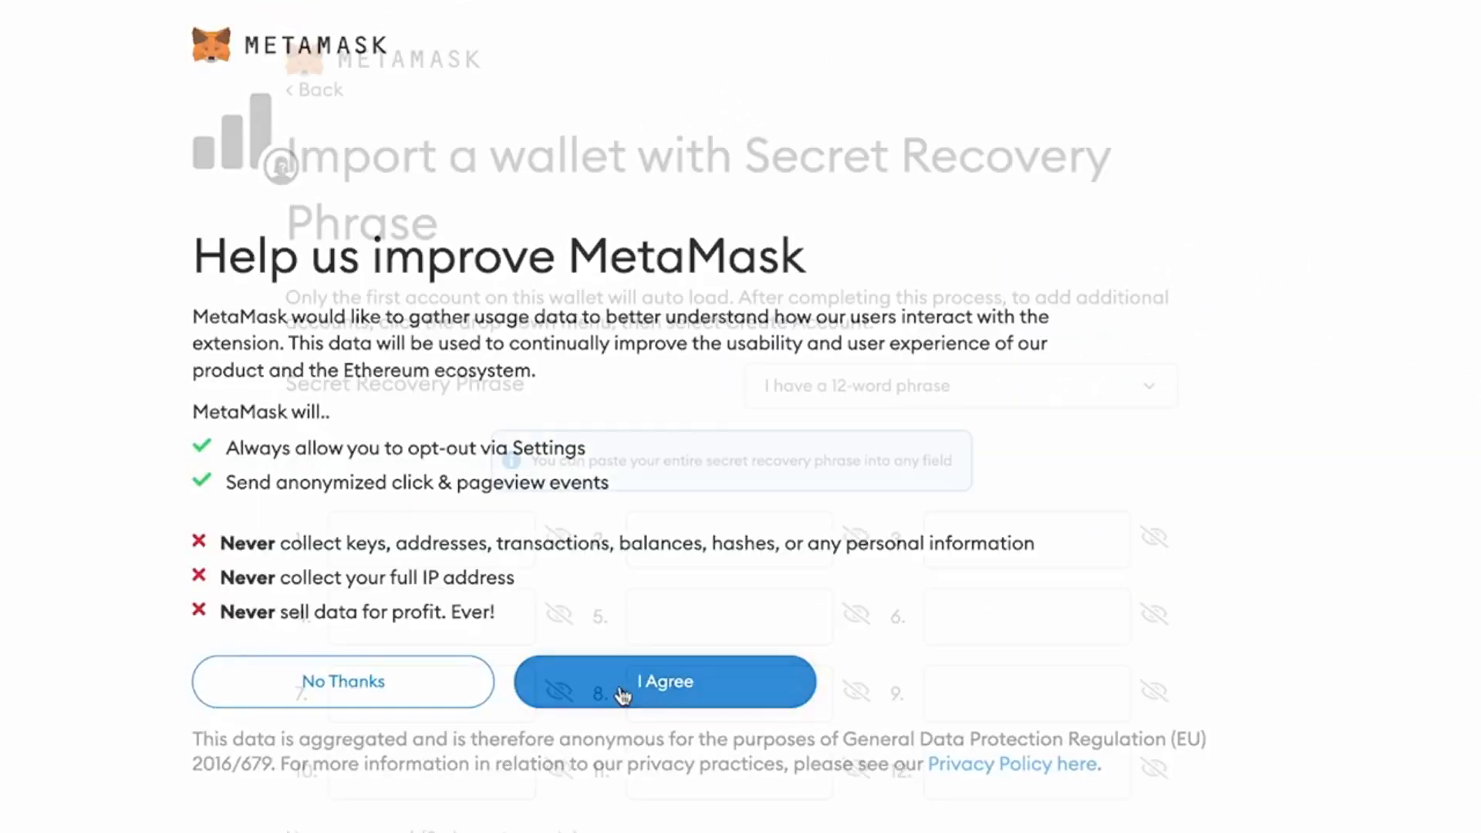
{"action": "left_click", "coordinate": [664, 681]}
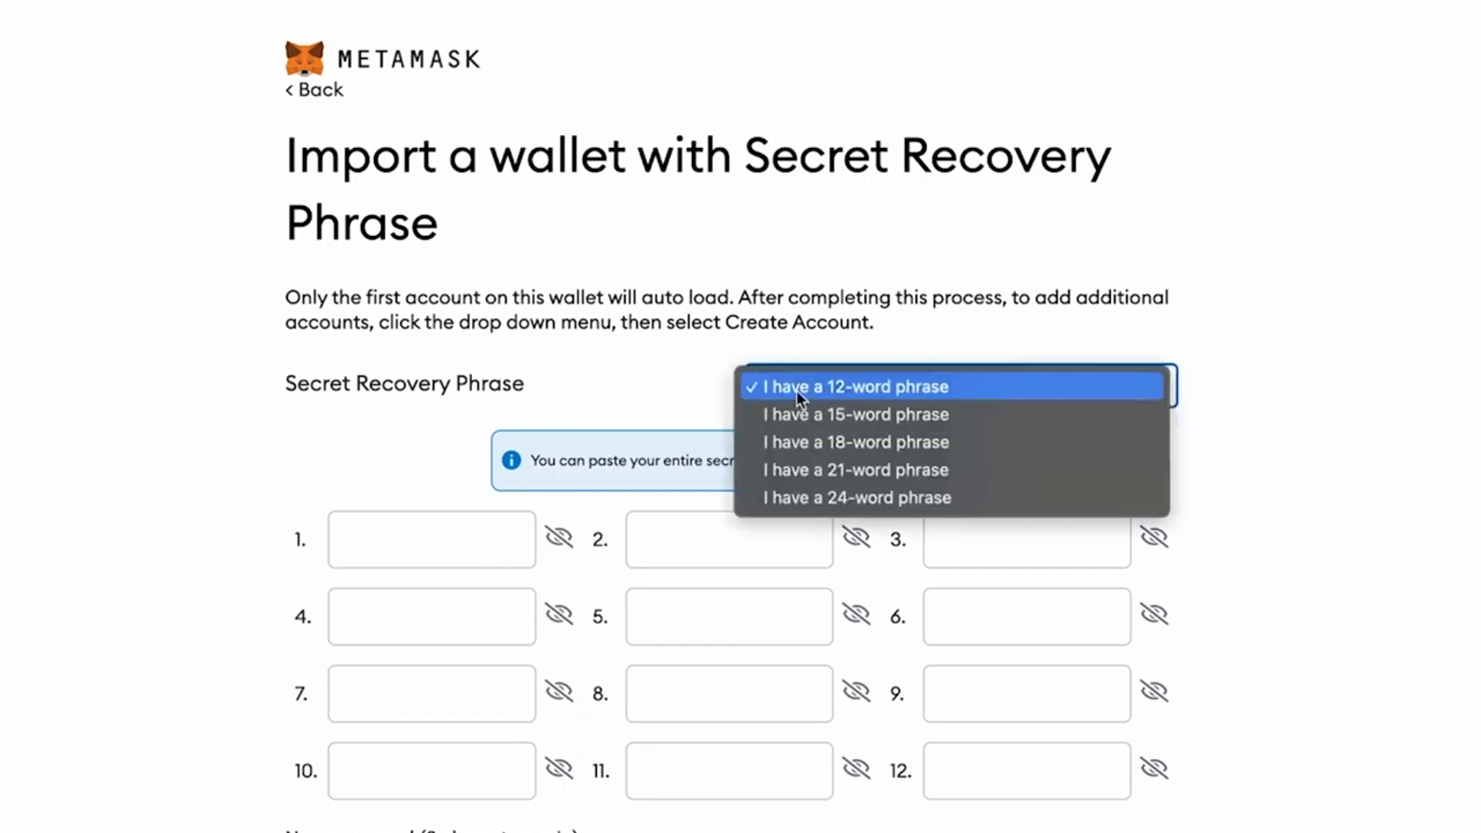
{"action": "left_click", "coordinate": [850, 386]}
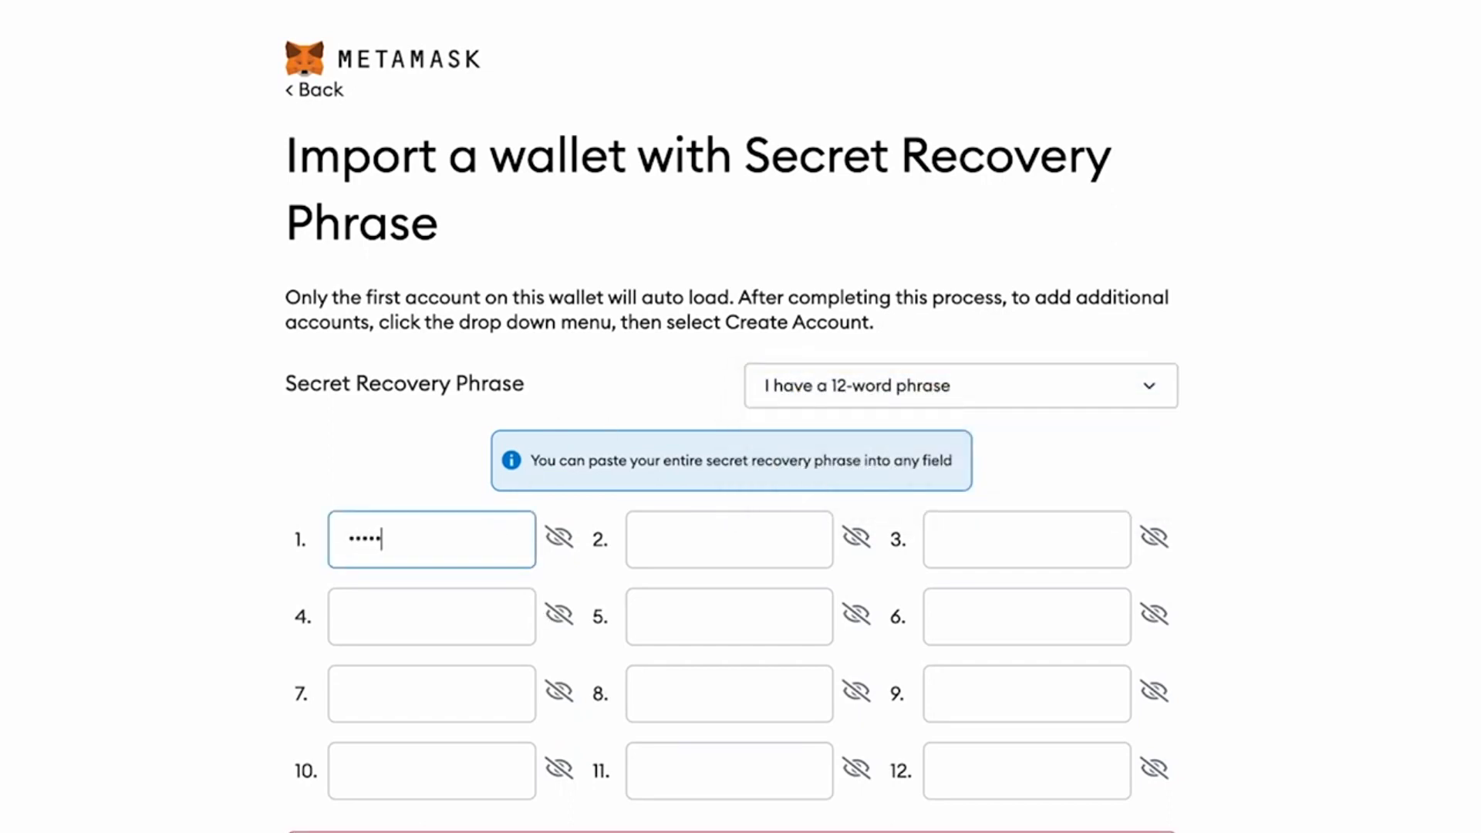
{"action": "left_click", "coordinate": [727, 538]}
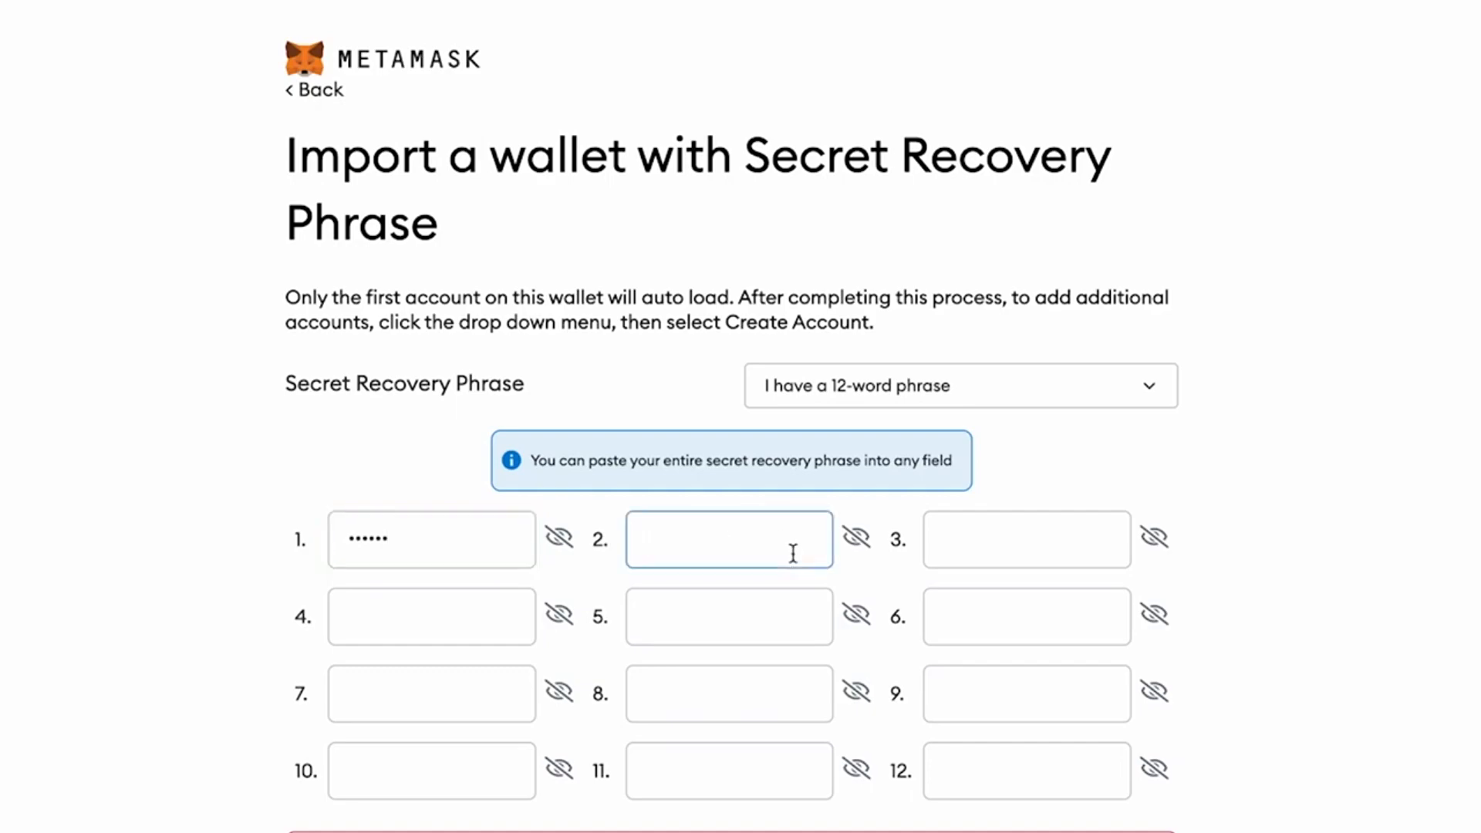
{"action": "left_click", "coordinate": [314, 91]}
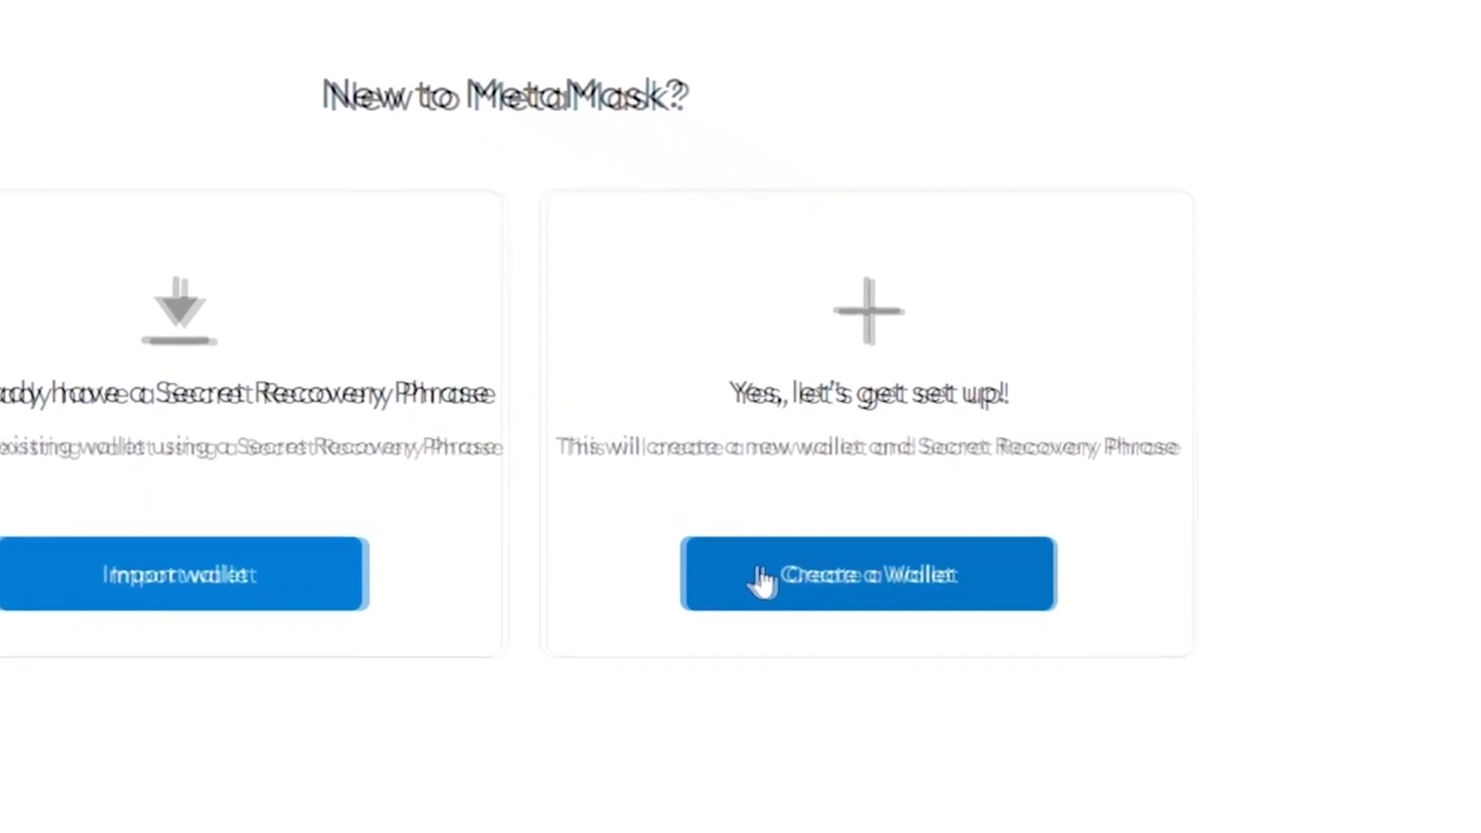
Step: Choose Create a Wallet and agree to anonymized usage data sharing
{"action": "left_click", "coordinate": [867, 573]}
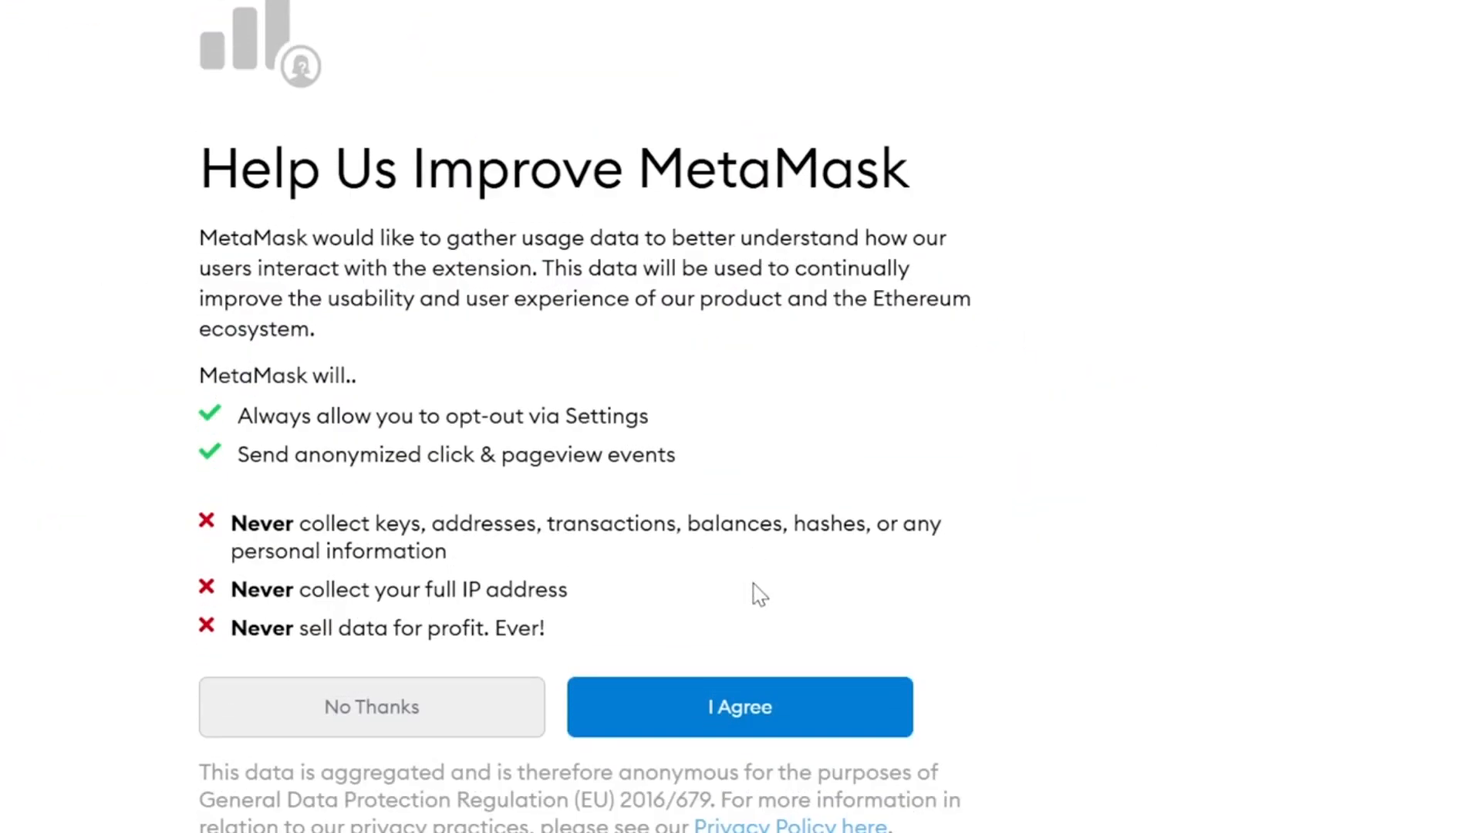
{"action": "mouse_move", "coordinate": [740, 708]}
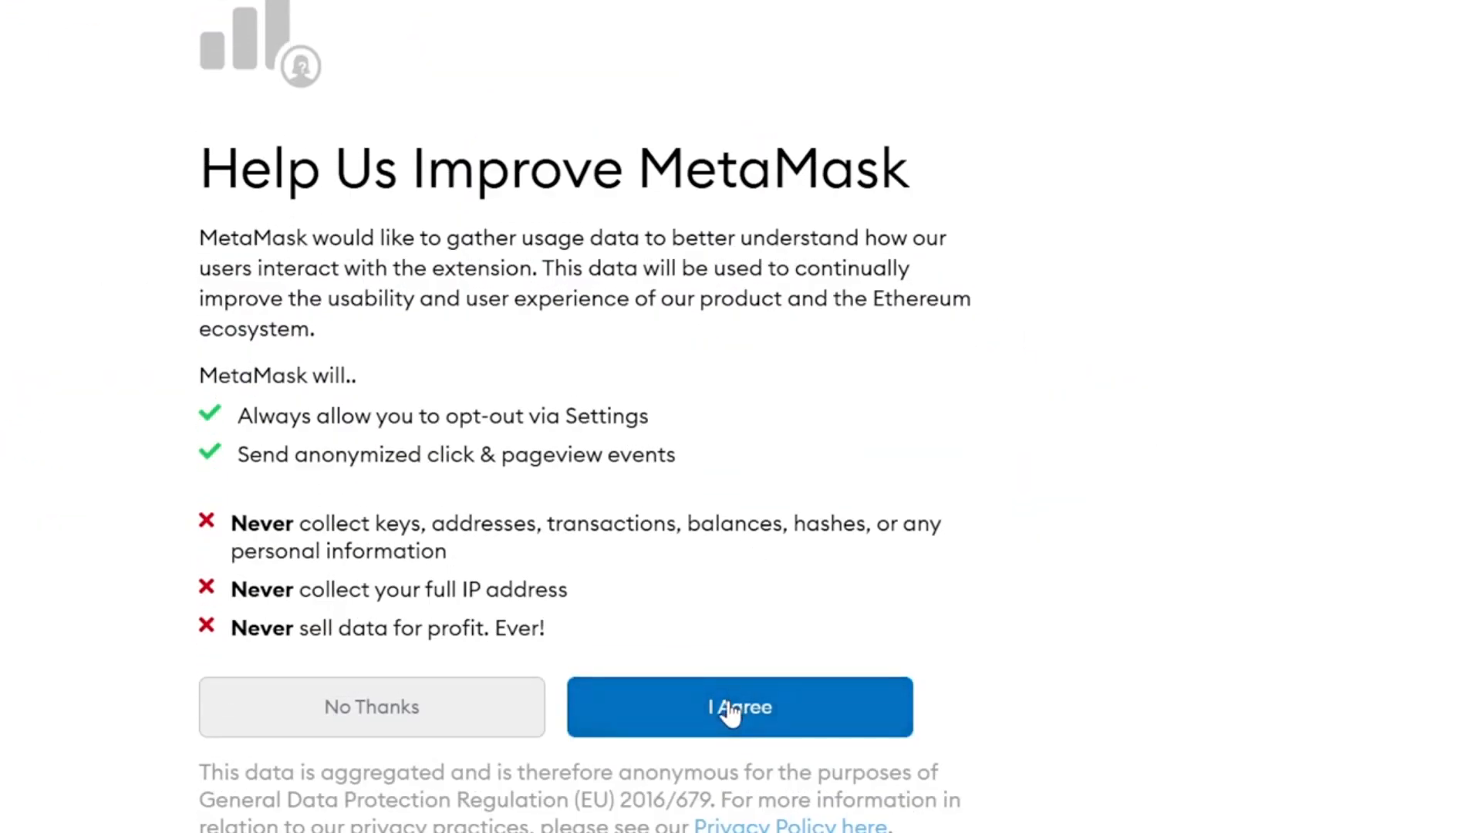
{"action": "left_click", "coordinate": [739, 706]}
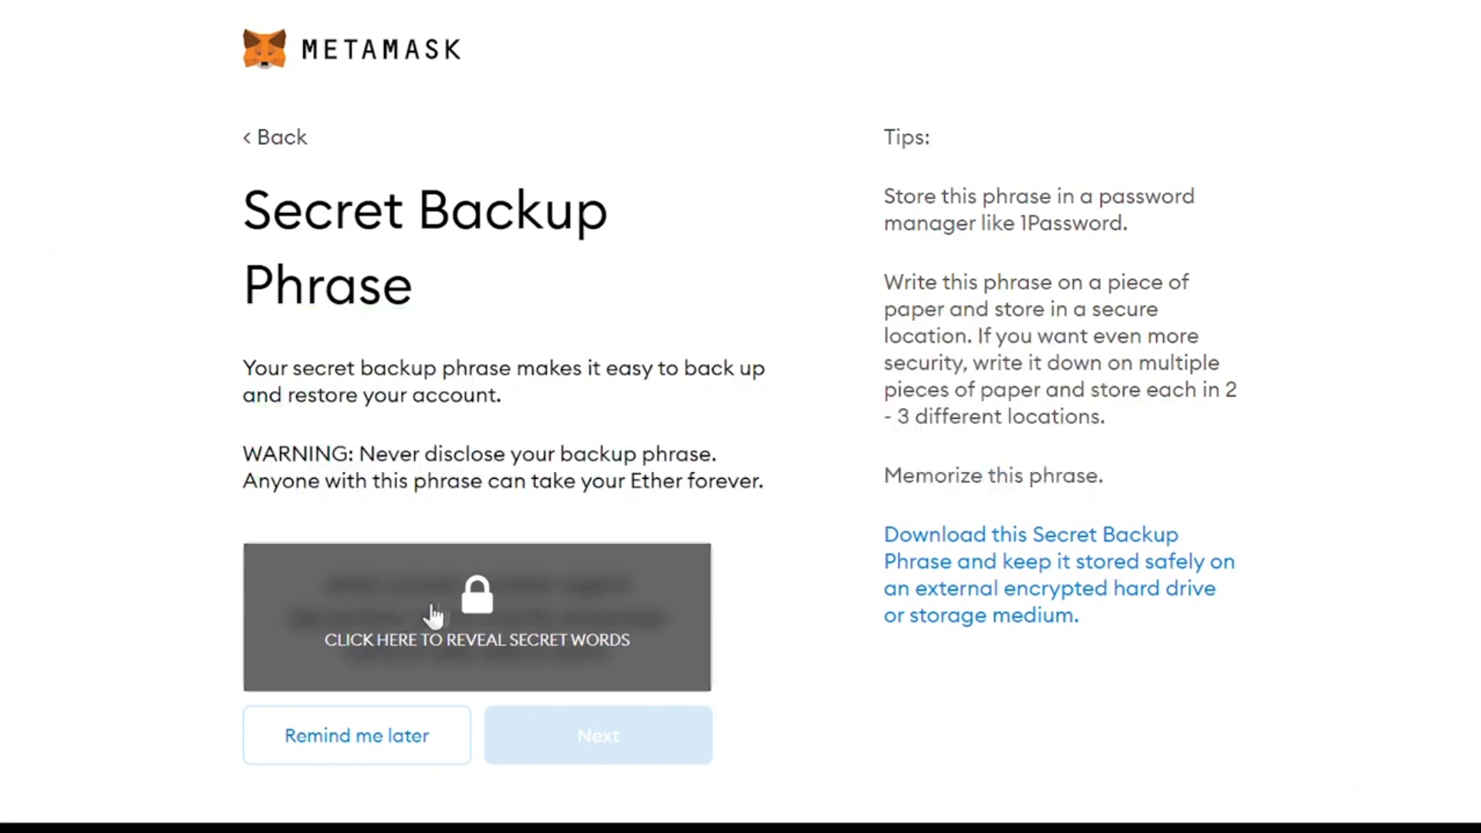
Step: Reveal the backup phrase and confirm its first words in order, starting with 'when'
{"action": "left_click", "coordinate": [476, 615]}
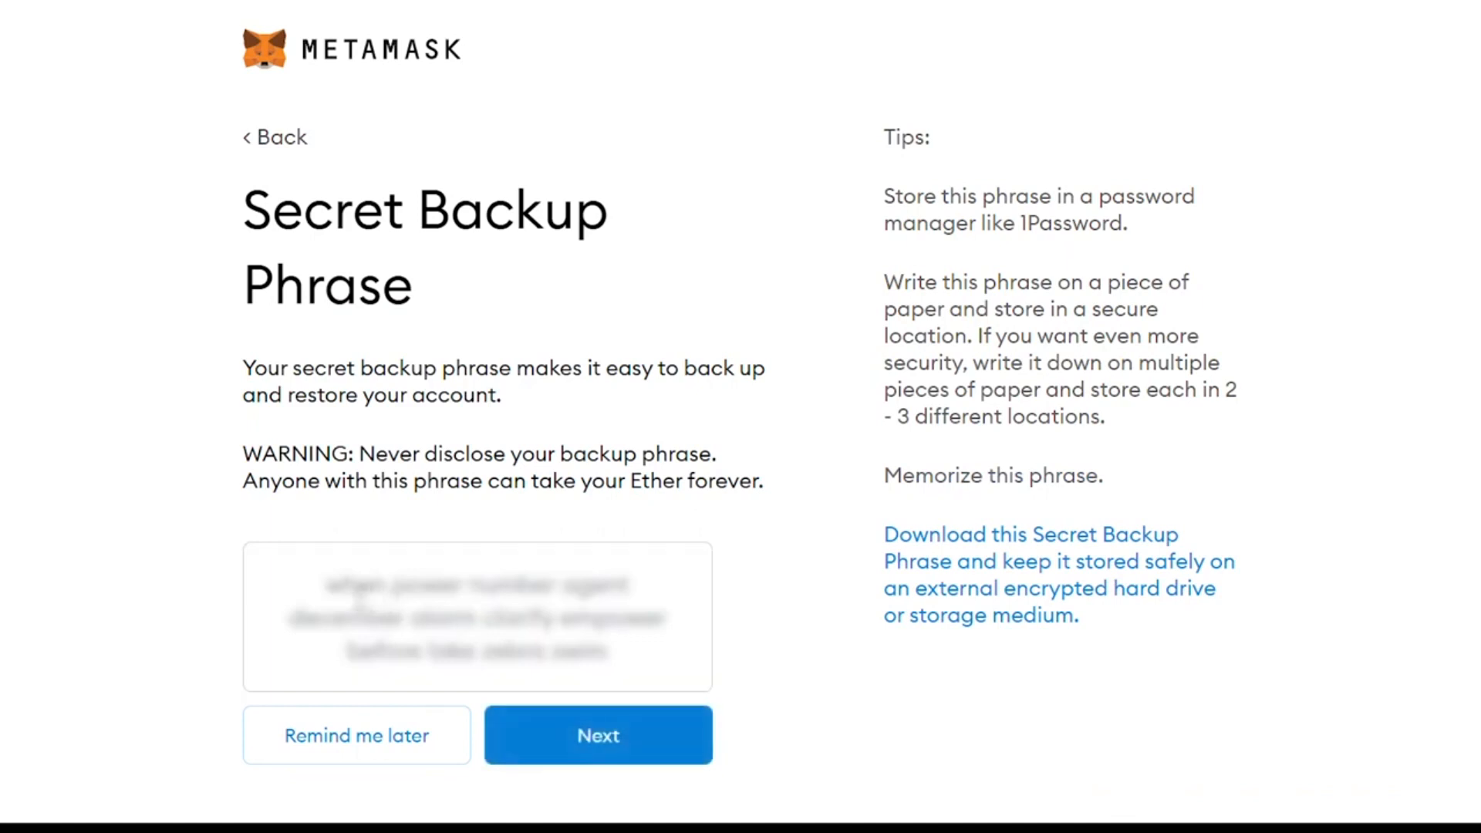
{"action": "double_click", "coordinate": [477, 616]}
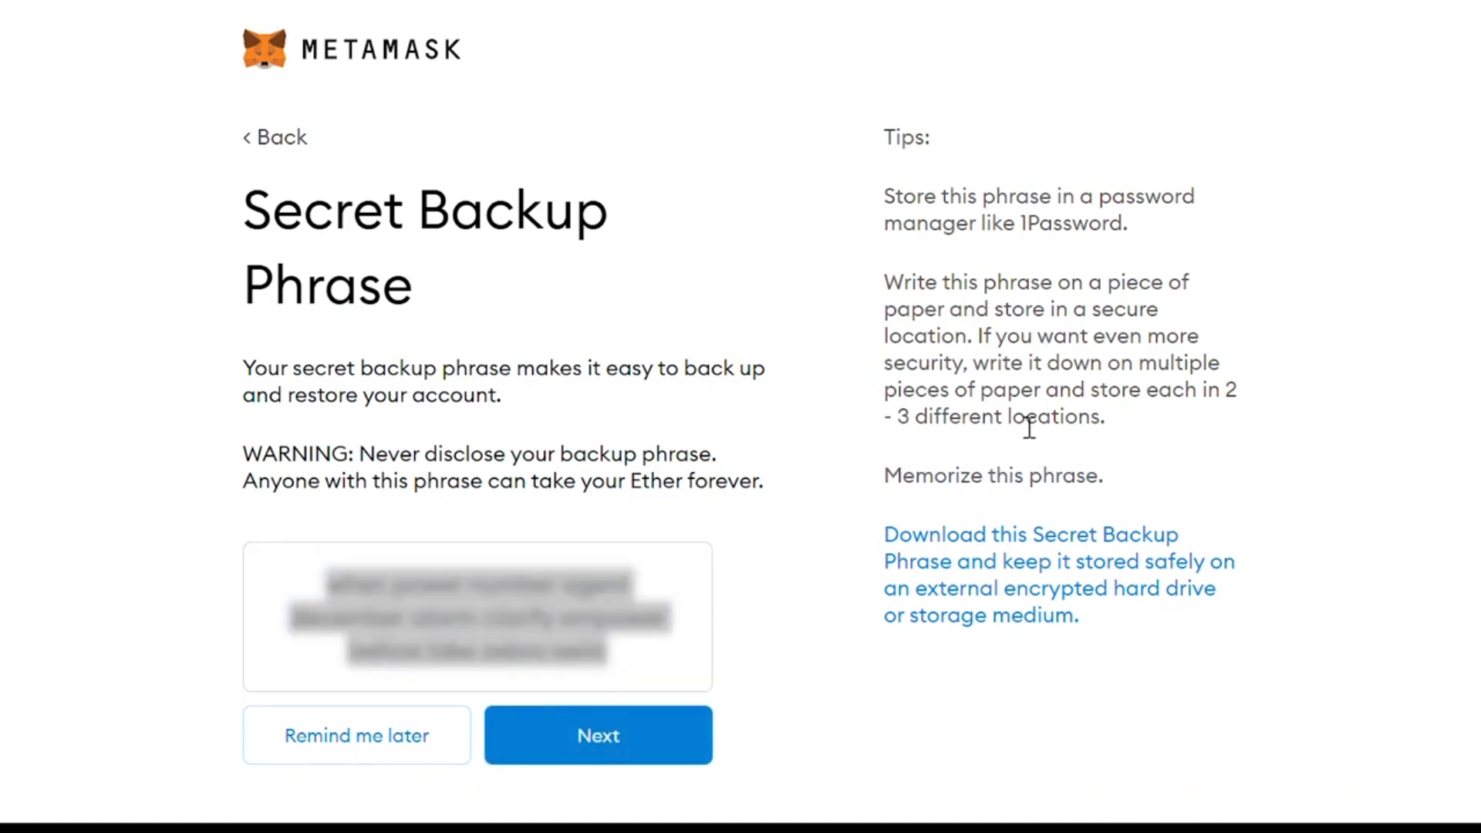
{"action": "left_click", "coordinate": [596, 735]}
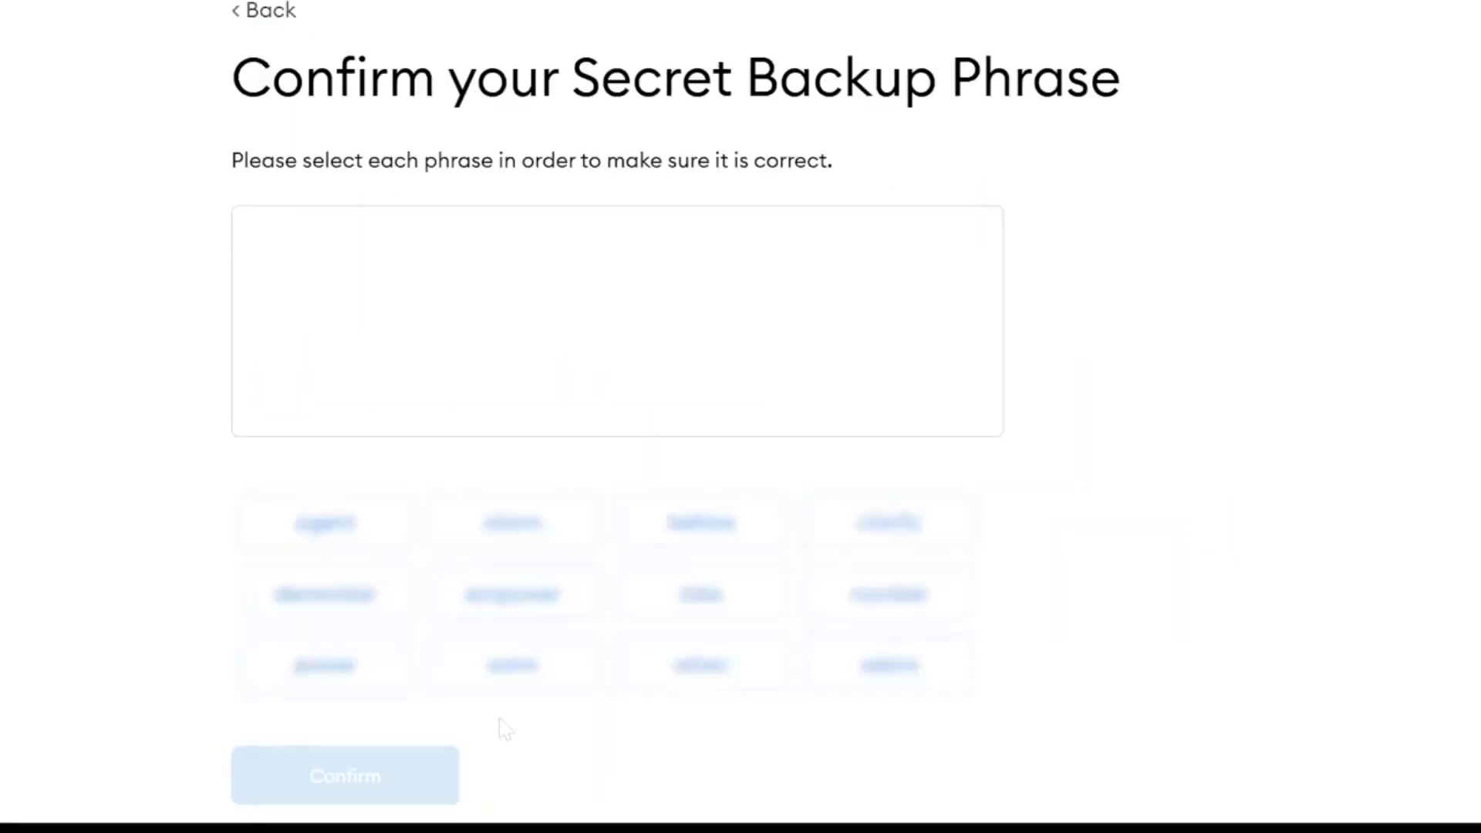
{"action": "mouse_move", "coordinate": [970, 346]}
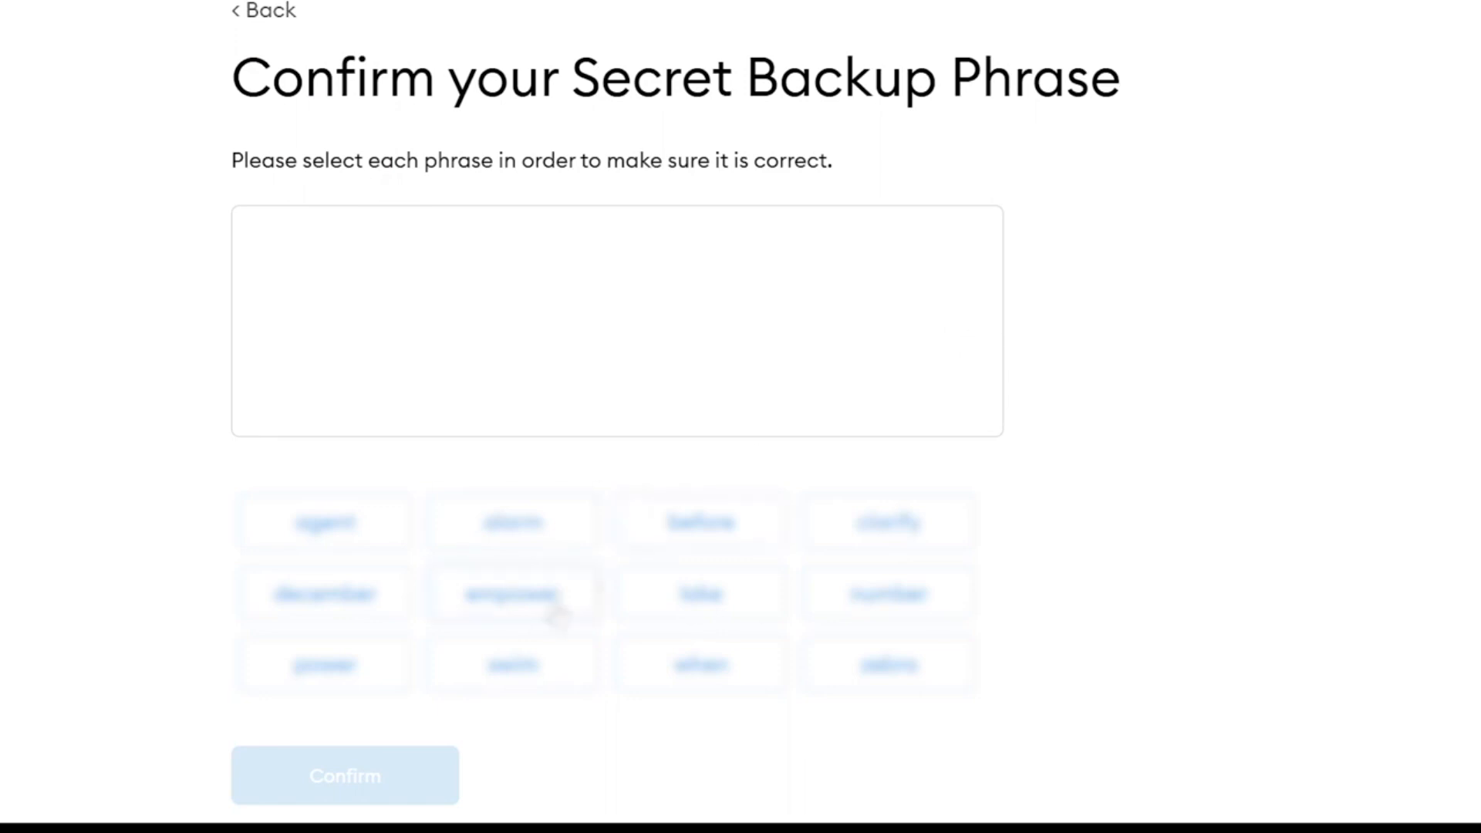
{"action": "left_click", "coordinate": [699, 664]}
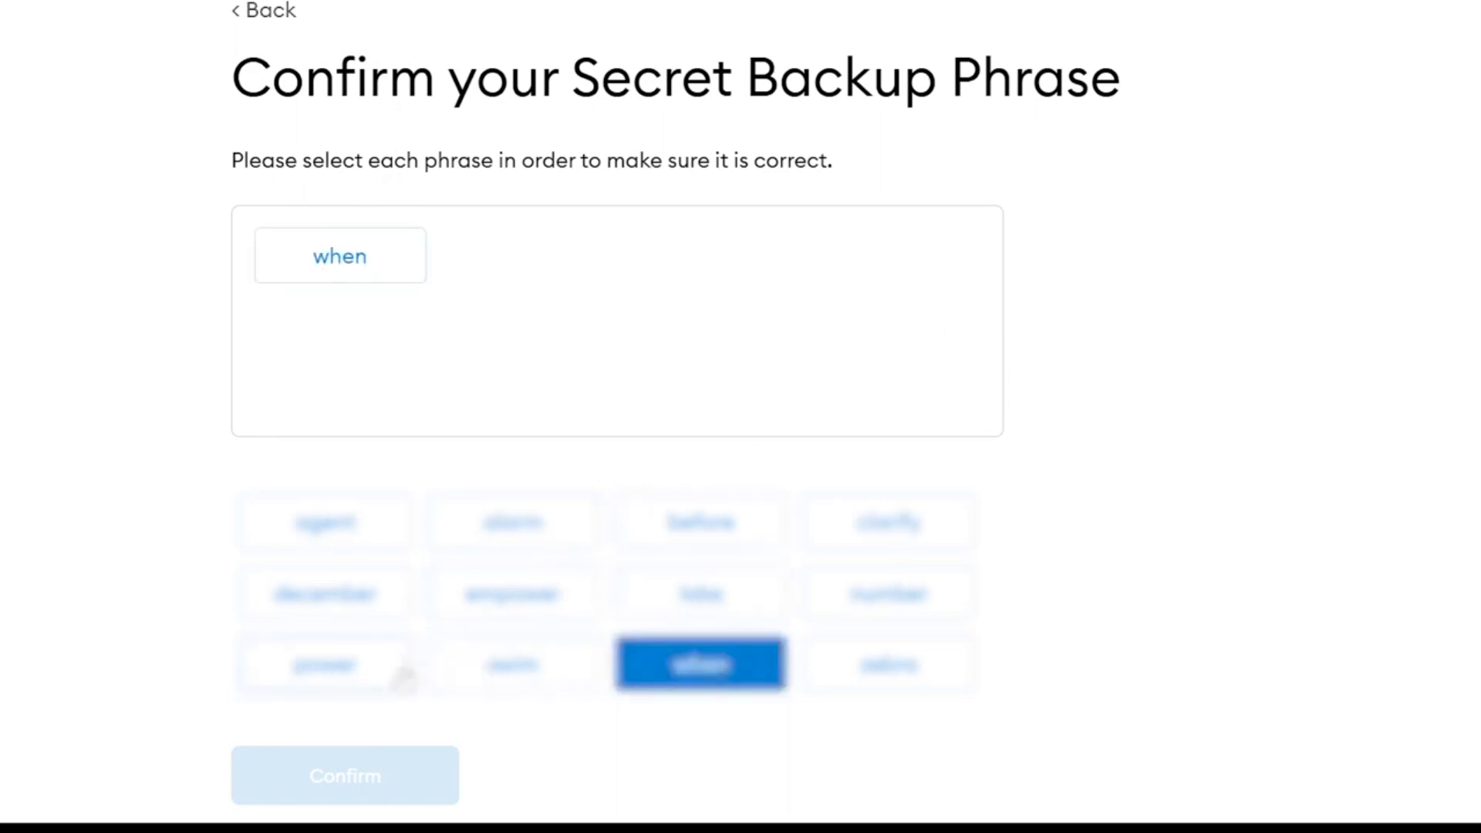
{"action": "left_click", "coordinate": [323, 664]}
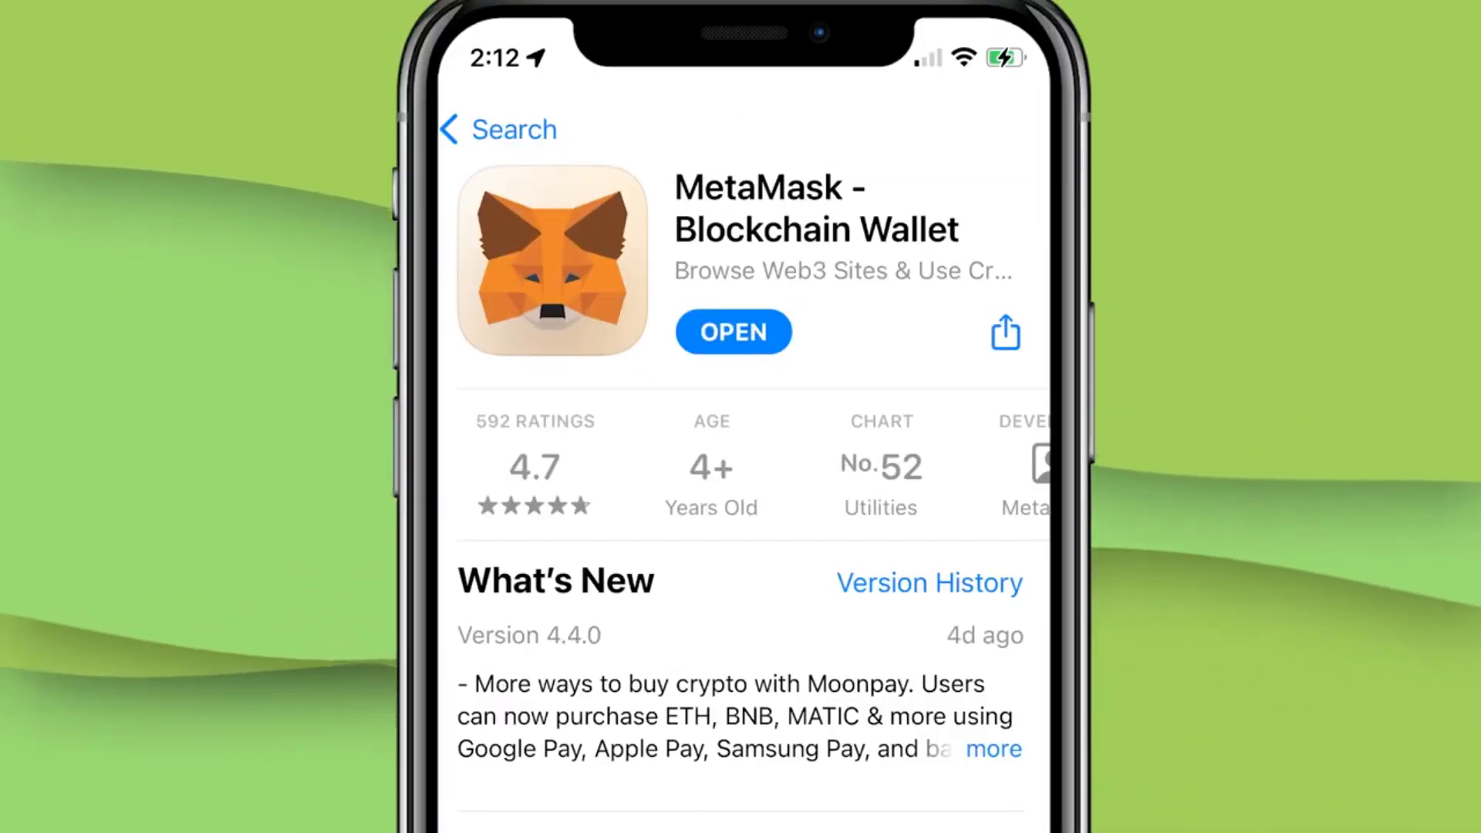
Step: Launch the MetaMask app, view NFTs and Tokens, and switch to Ropsten Test Network
{"action": "left_click", "coordinate": [732, 332]}
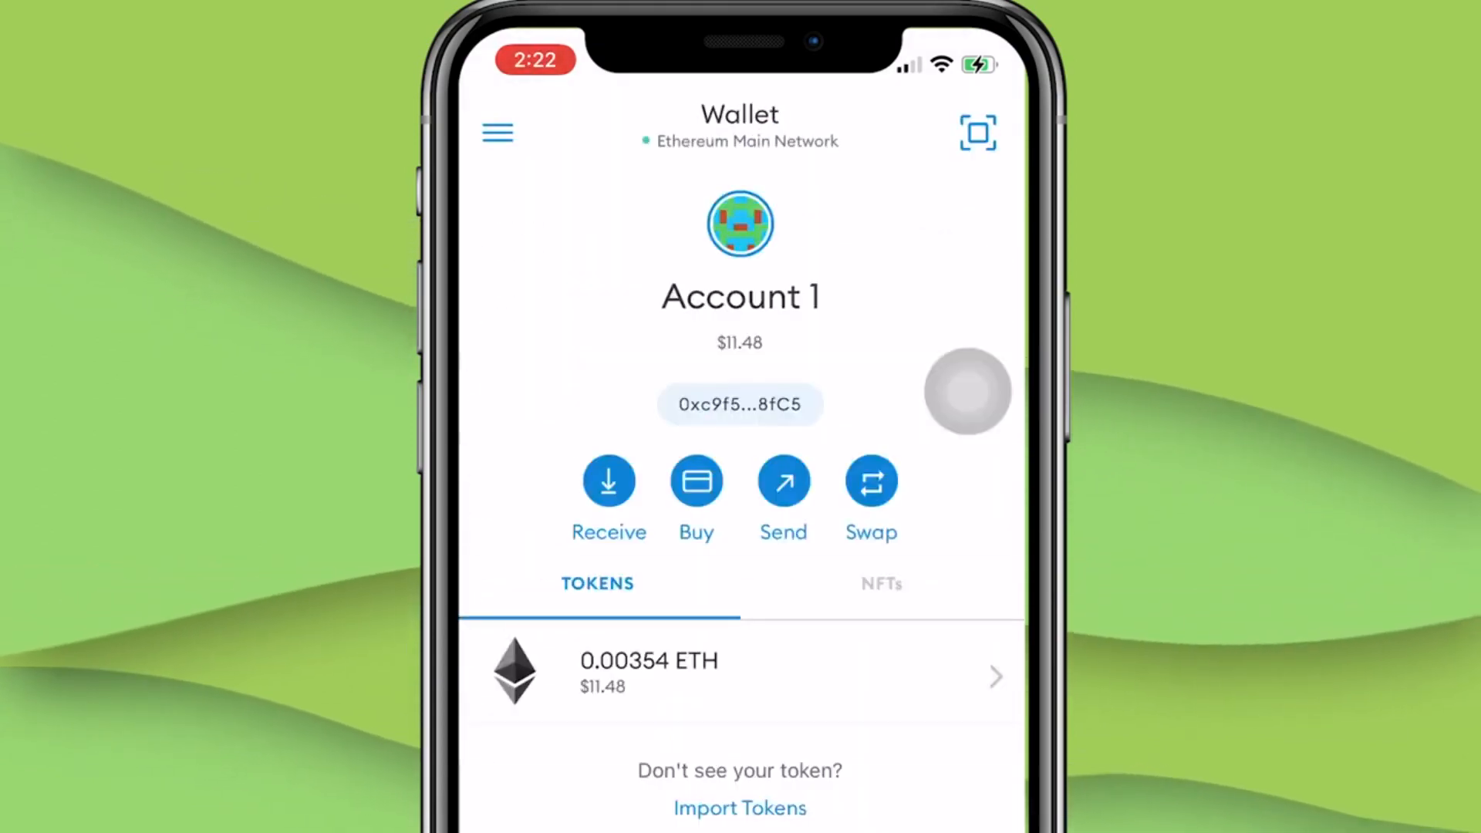
{"action": "left_click", "coordinate": [880, 583]}
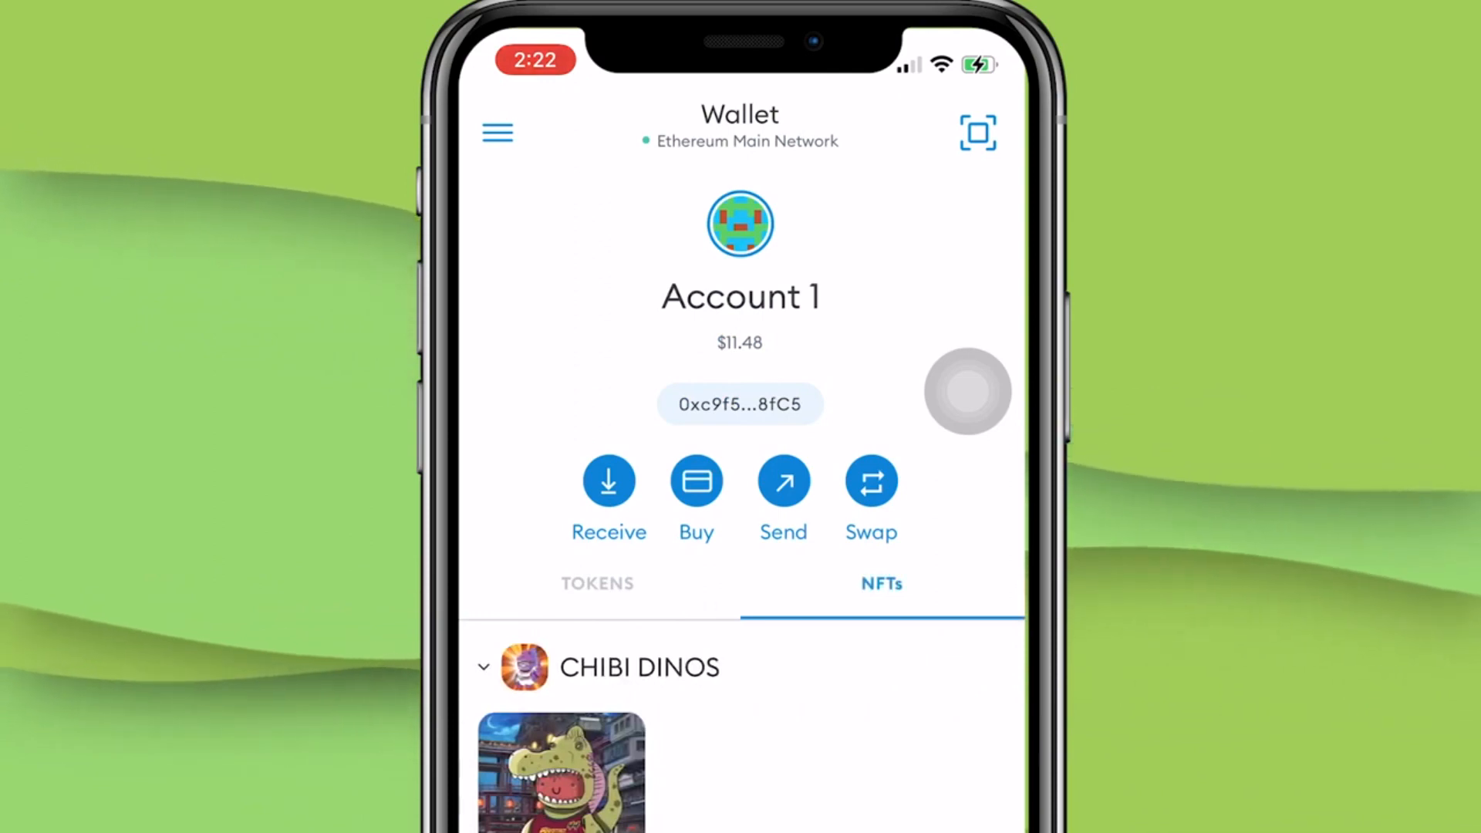
{"action": "left_click", "coordinate": [597, 583]}
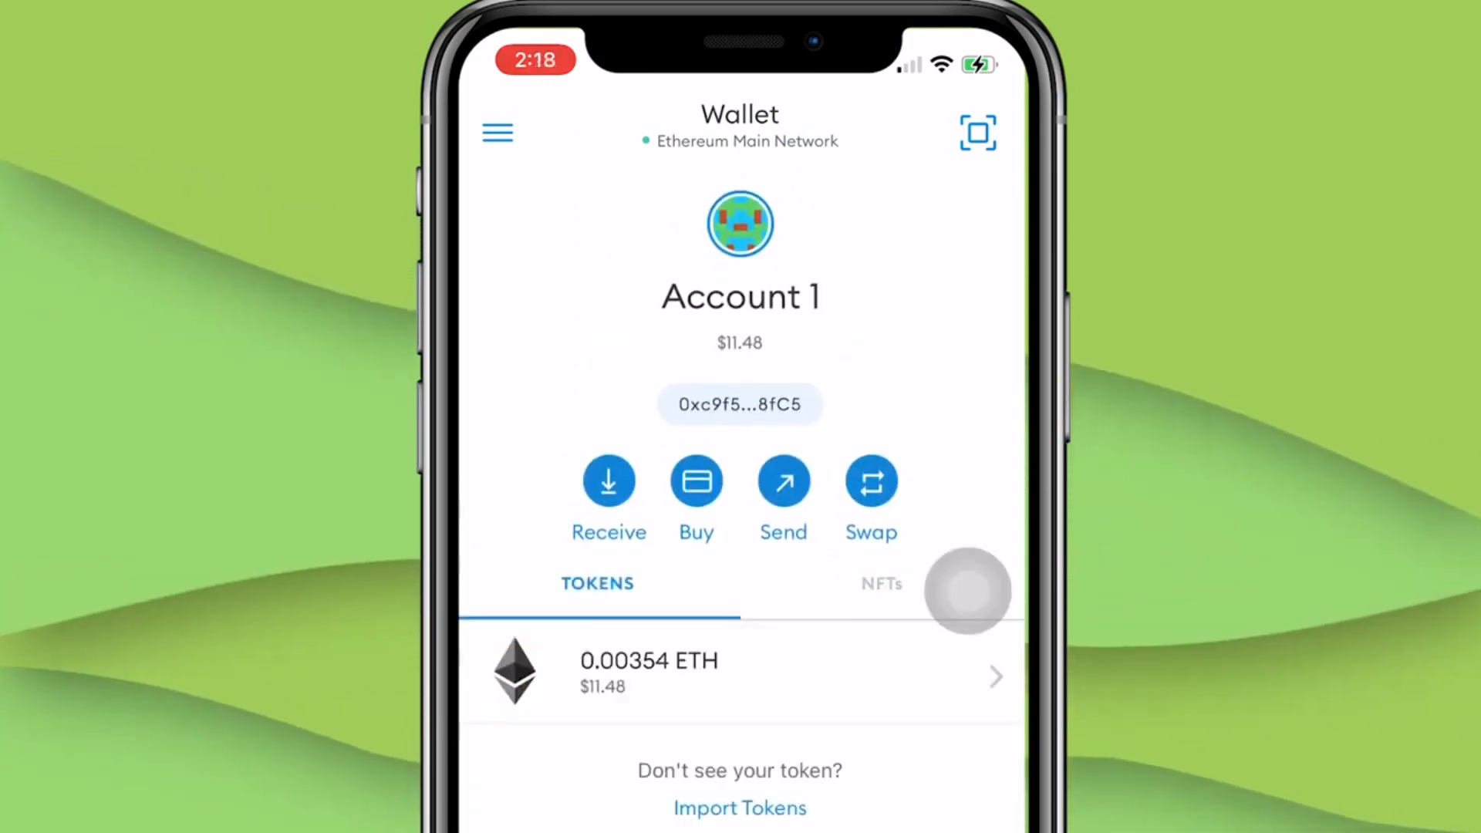
{"action": "left_click", "coordinate": [746, 140]}
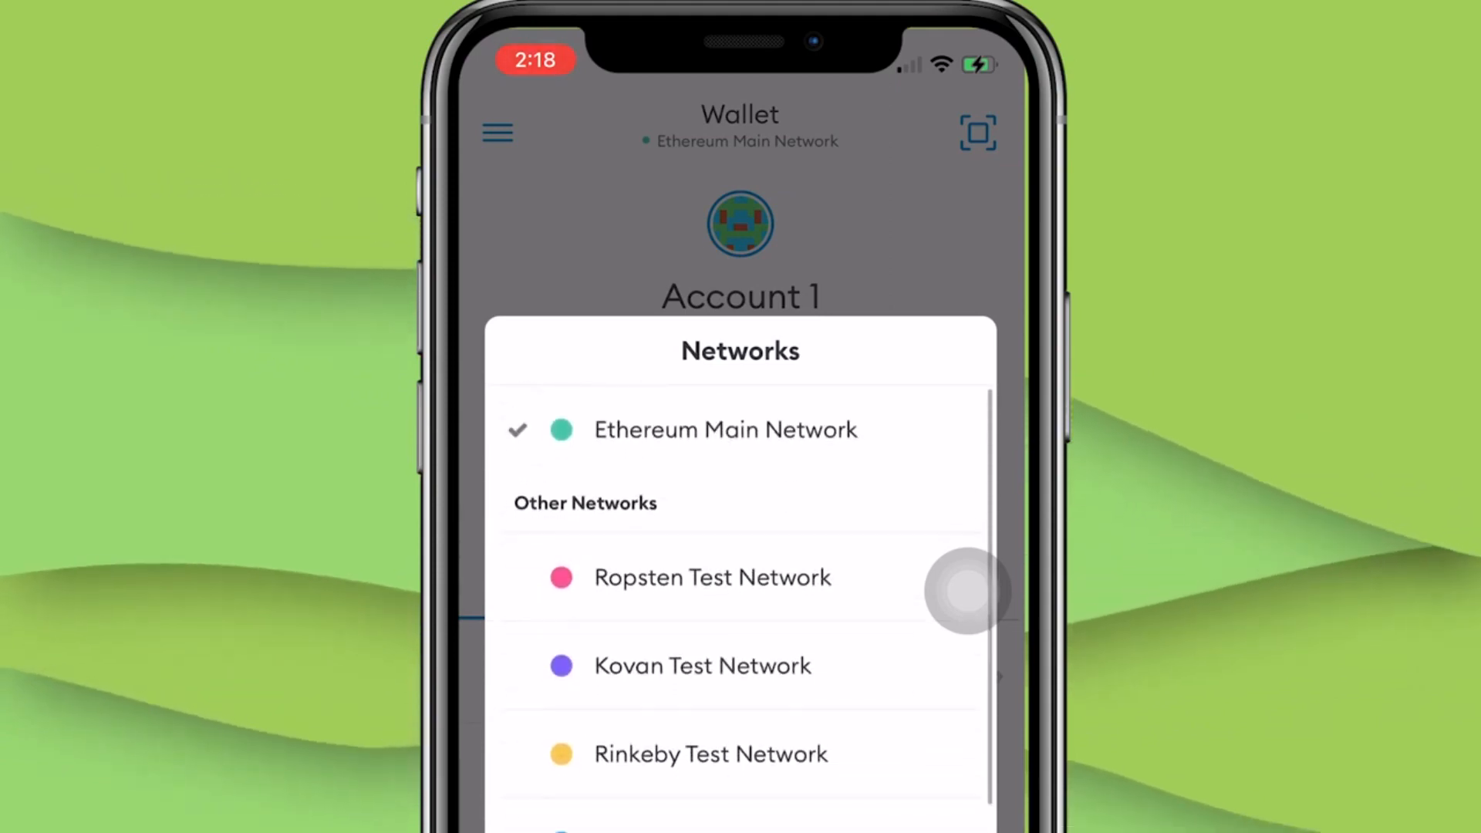
{"action": "left_click", "coordinate": [711, 577]}
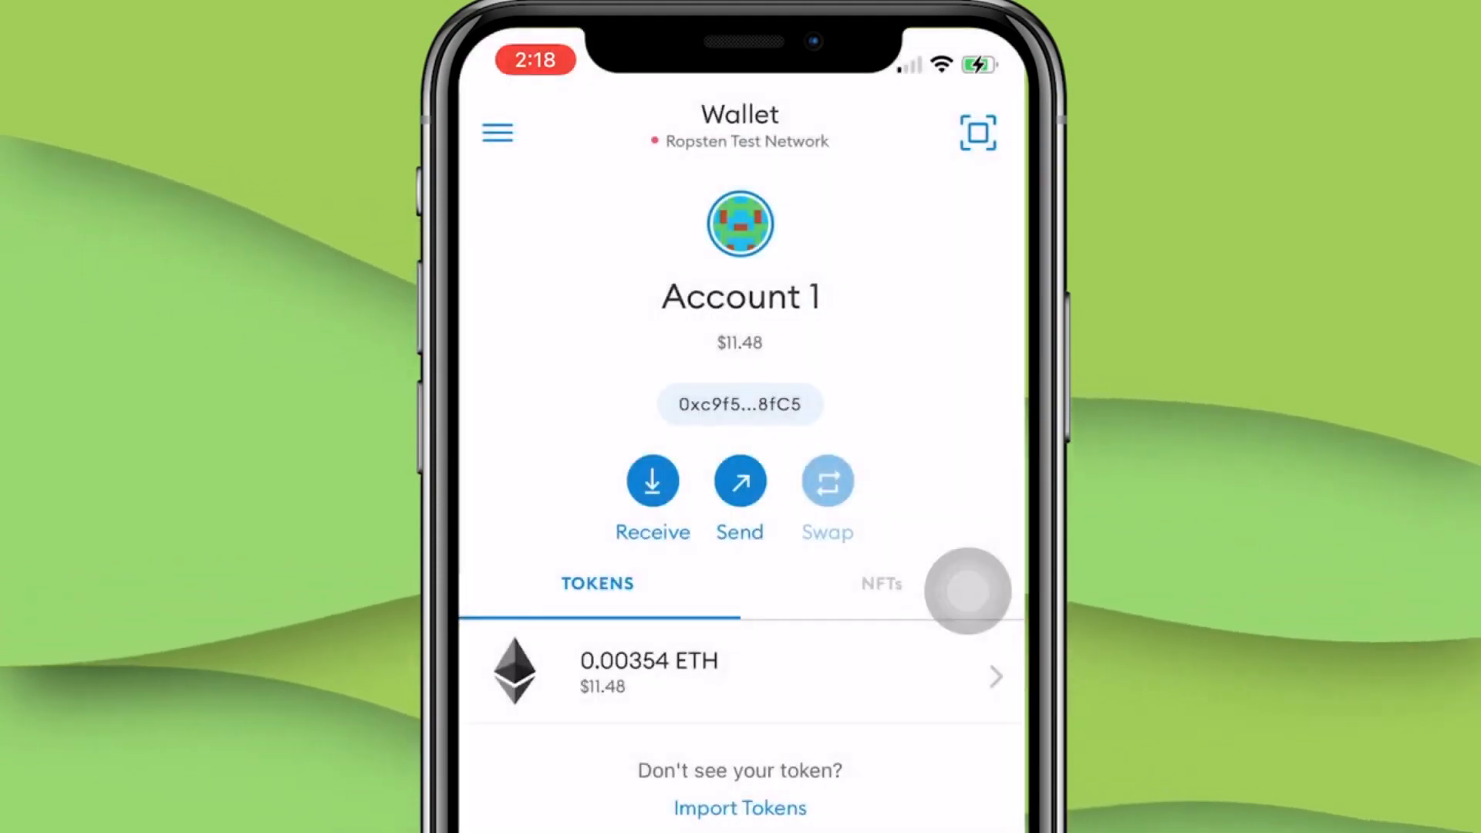